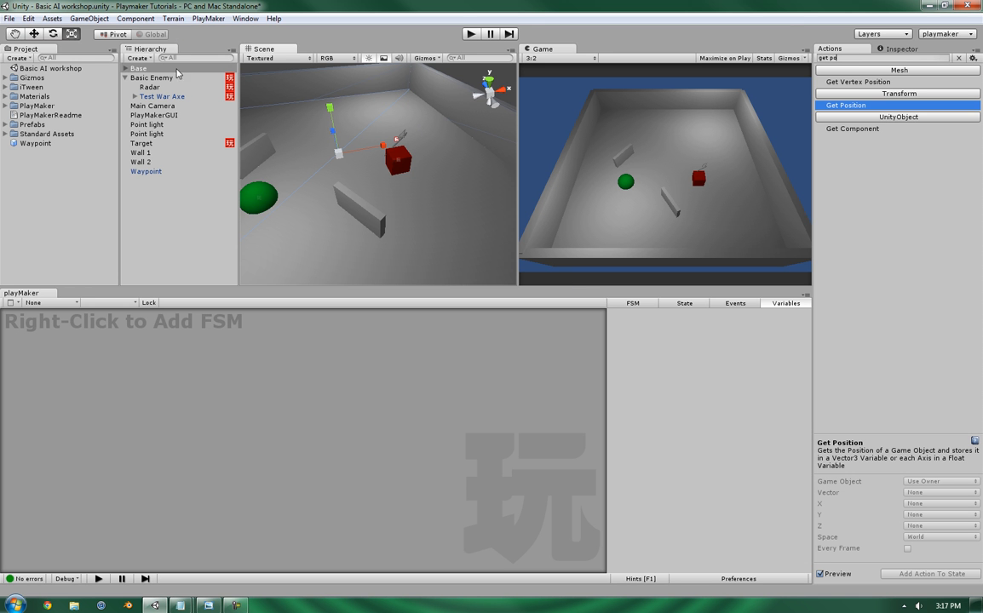
# Step: Select Radar, then Basic Enemy in the Hierarchy to show its Movement FSM
pyautogui.click(150, 87)
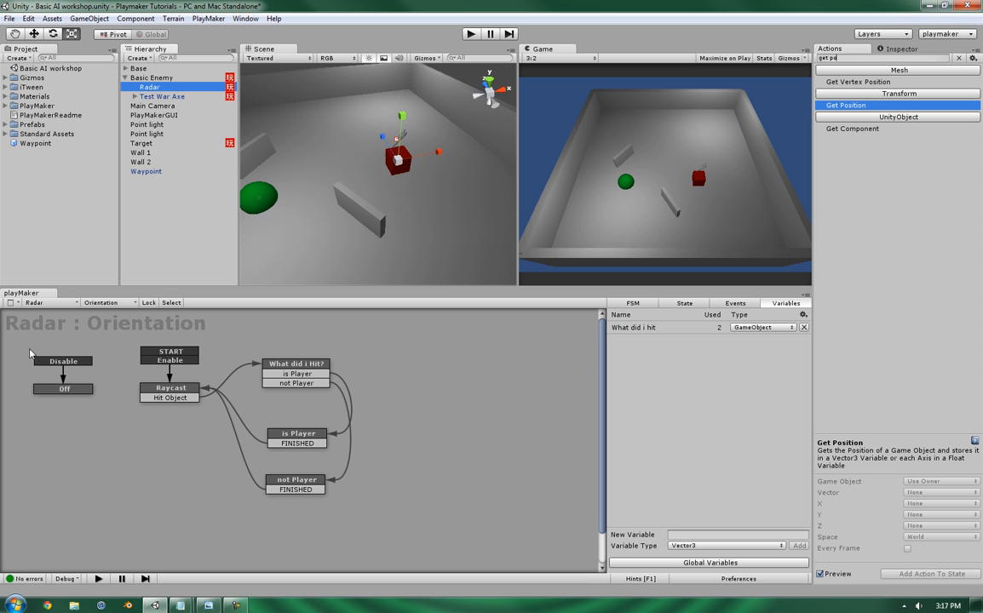
pyautogui.moveTo(166, 362)
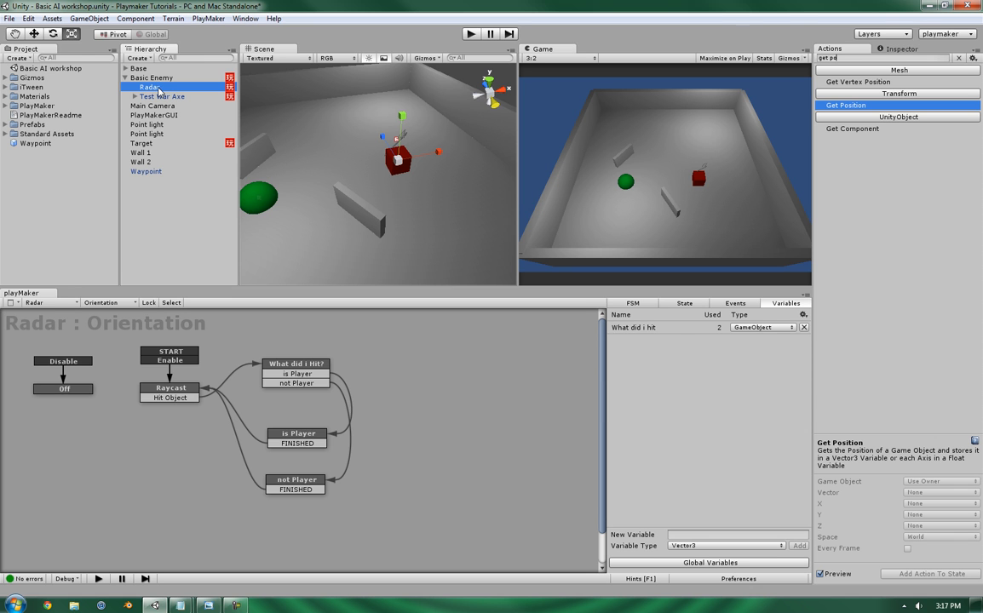
pyautogui.click(152, 77)
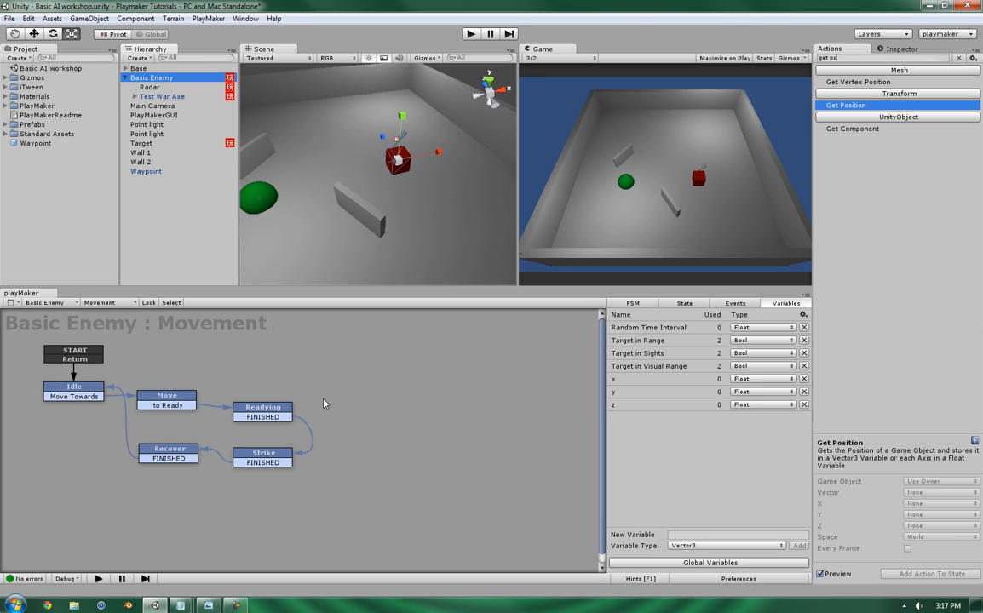
pyautogui.moveTo(368, 378)
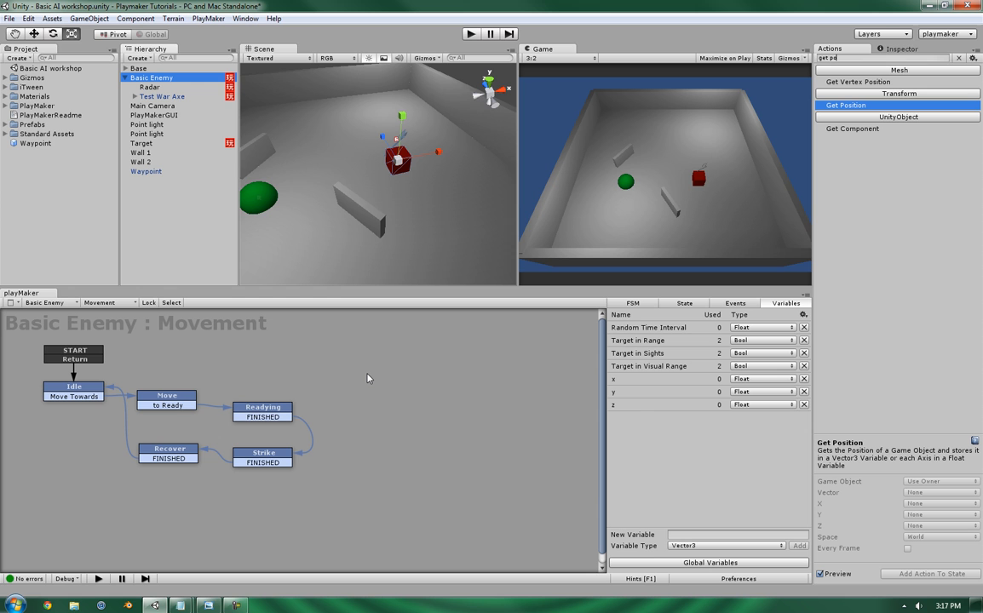
pyautogui.moveTo(682, 126)
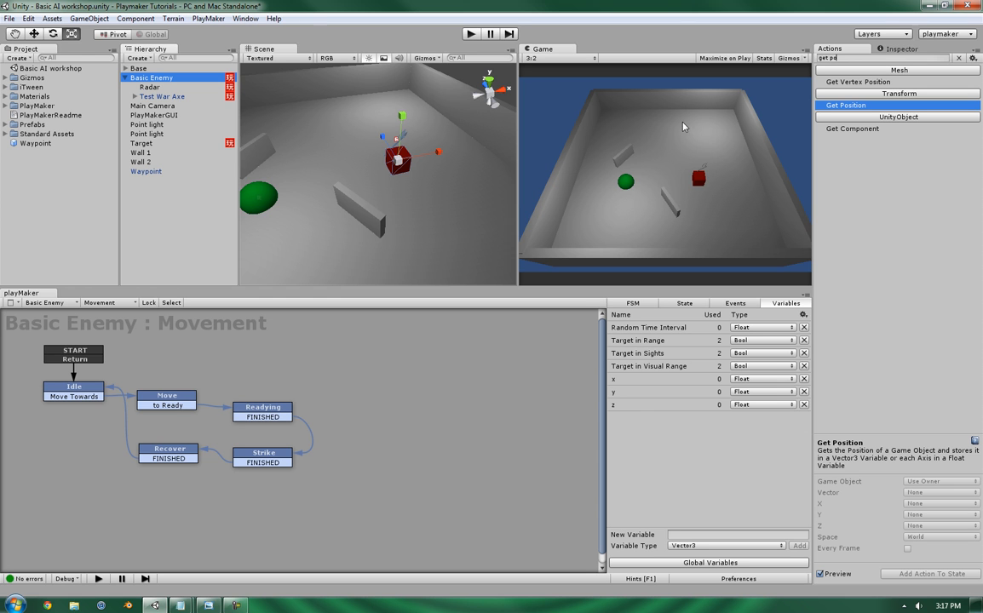
pyautogui.moveTo(703, 179)
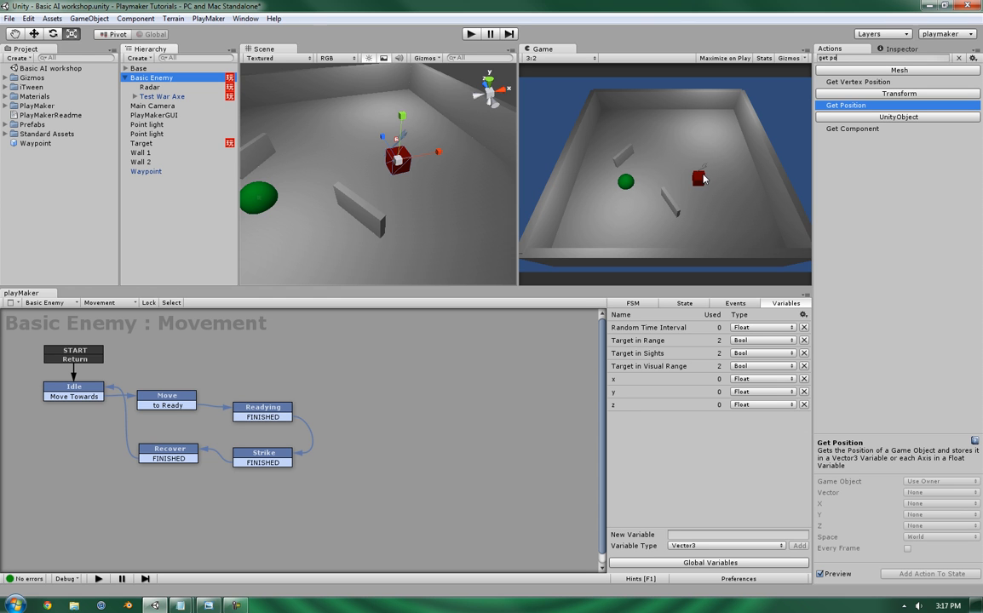
pyautogui.moveTo(745, 215)
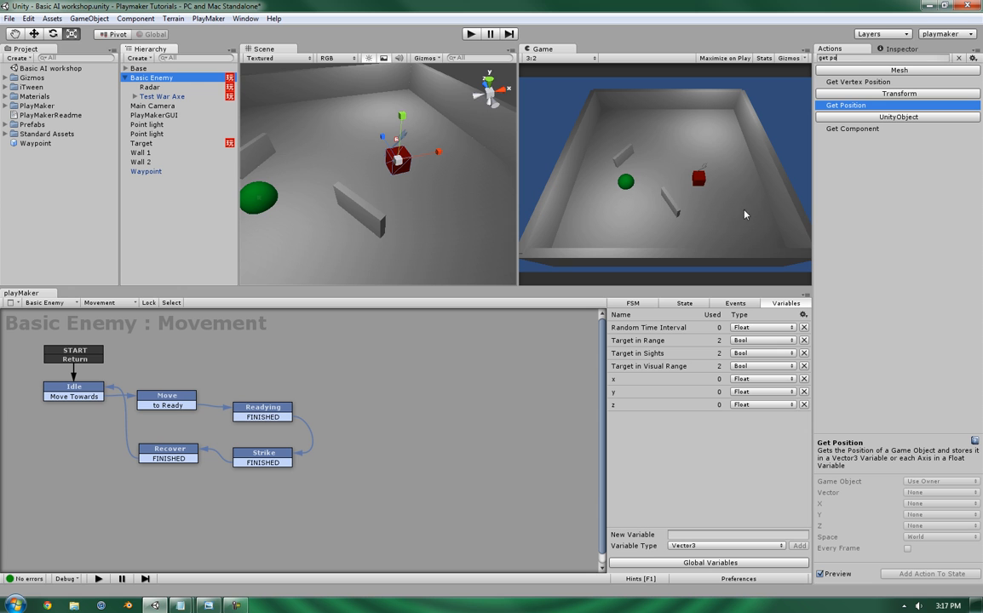
pyautogui.moveTo(669, 145)
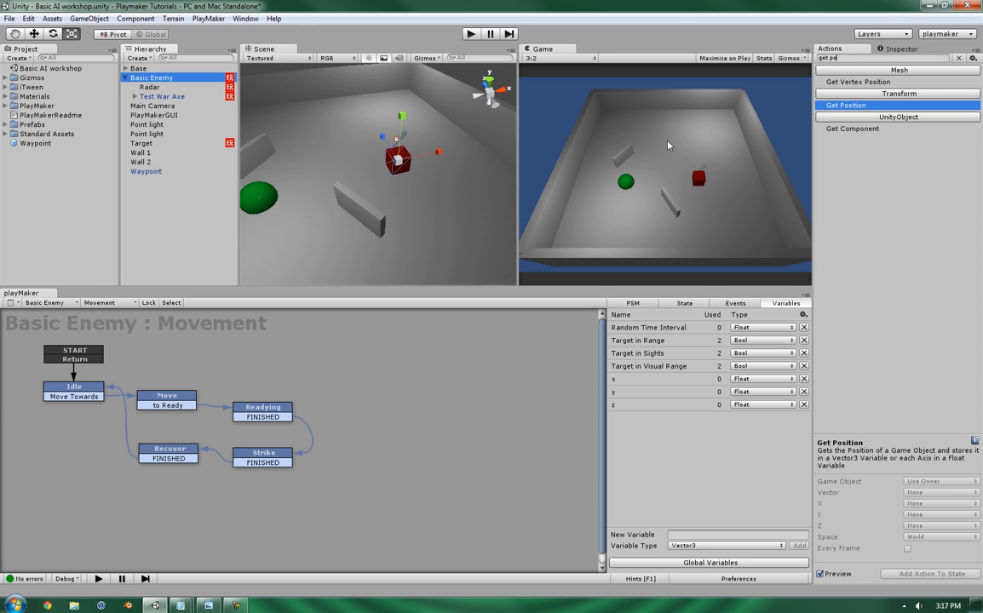
pyautogui.moveTo(724, 167)
pyautogui.write('Wait')
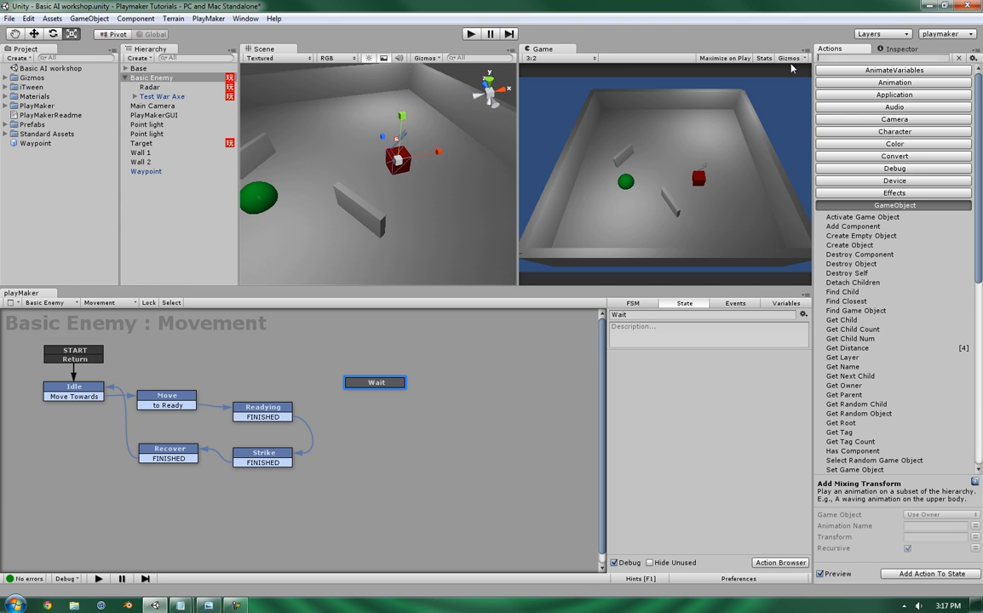
# Step: Give the Wait state a Random Float action (1 to 5) storing into Random Time Interval
pyautogui.write('random')
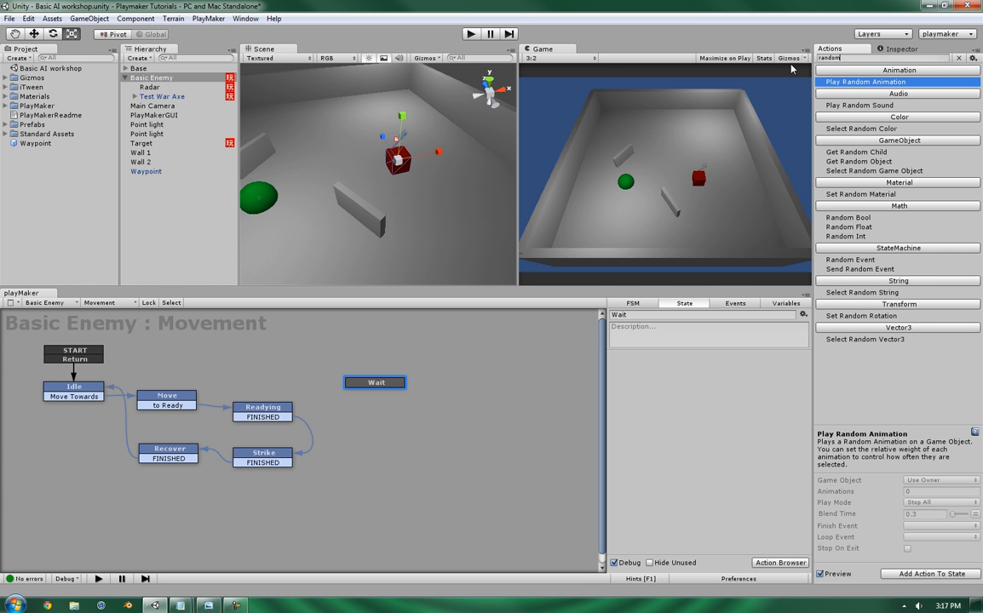
pyautogui.click(848, 227)
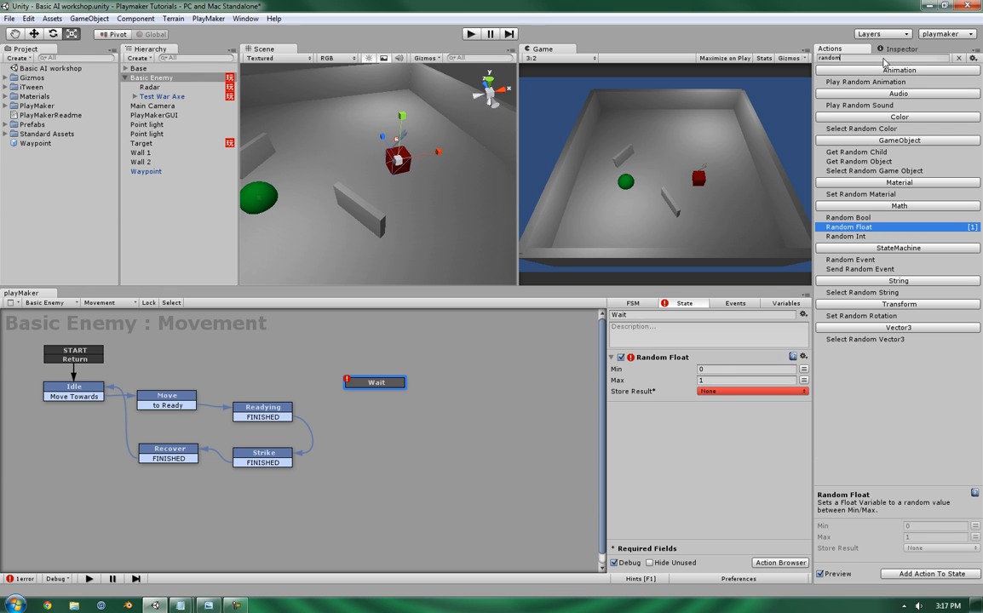
pyautogui.write('1')
pyautogui.write('5')
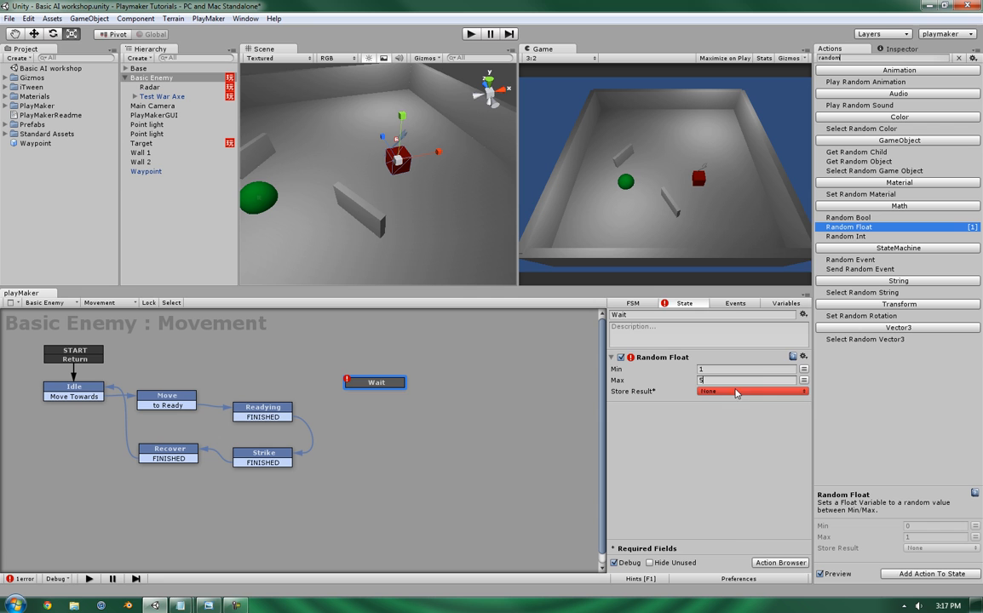
pyautogui.click(783, 303)
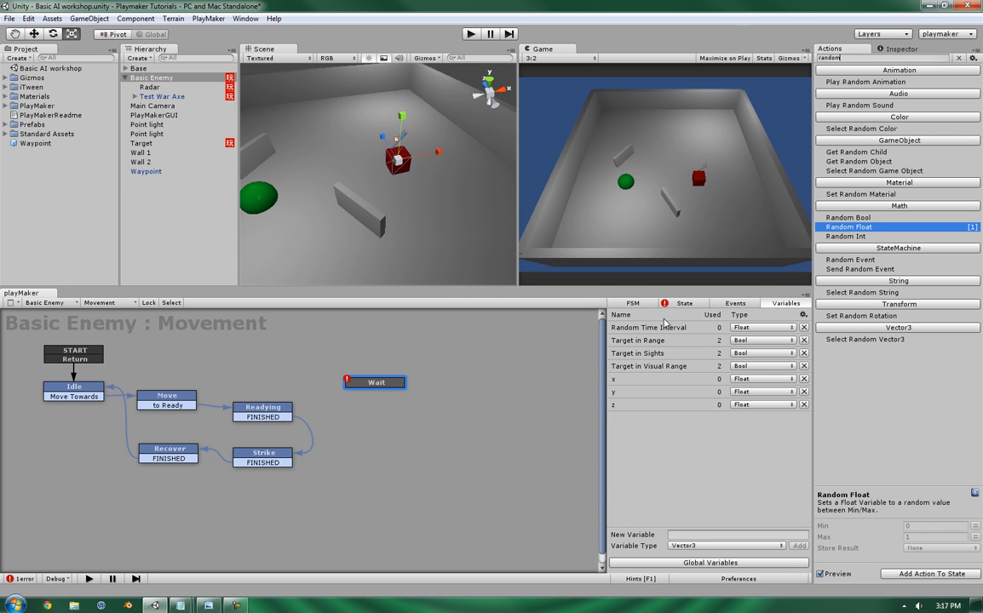
pyautogui.click(648, 327)
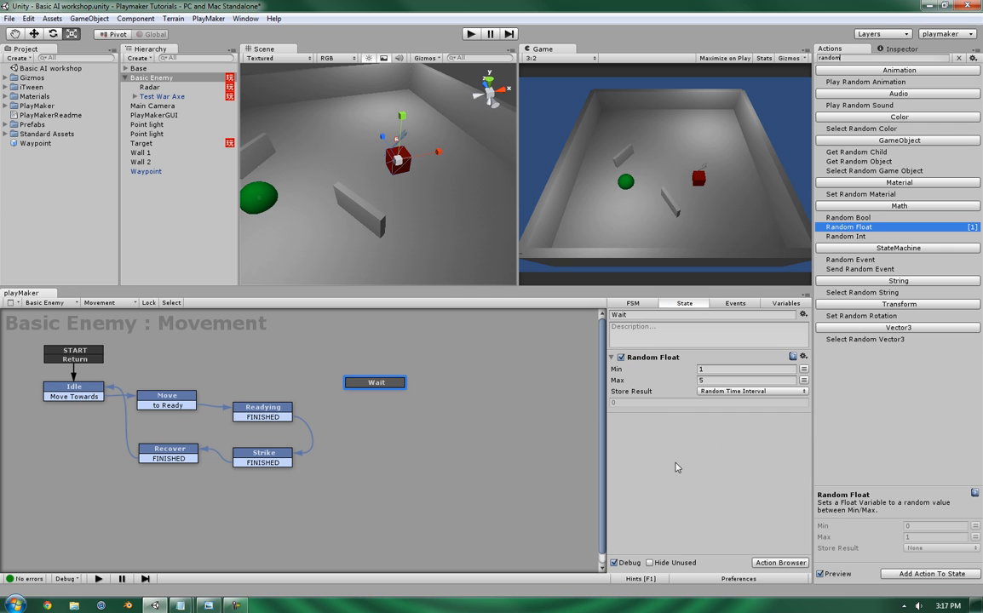
pyautogui.rightClick(375, 382)
pyautogui.write('wait')
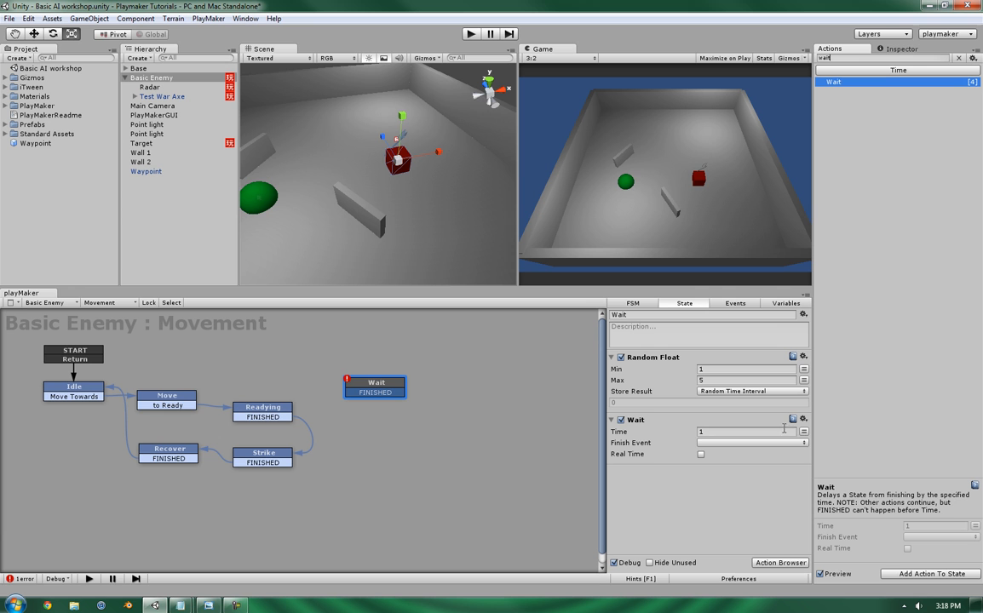
# Step: Set the Wait action's Time to Random Time Interval and Finish Event to FINISHED
pyautogui.click(746, 431)
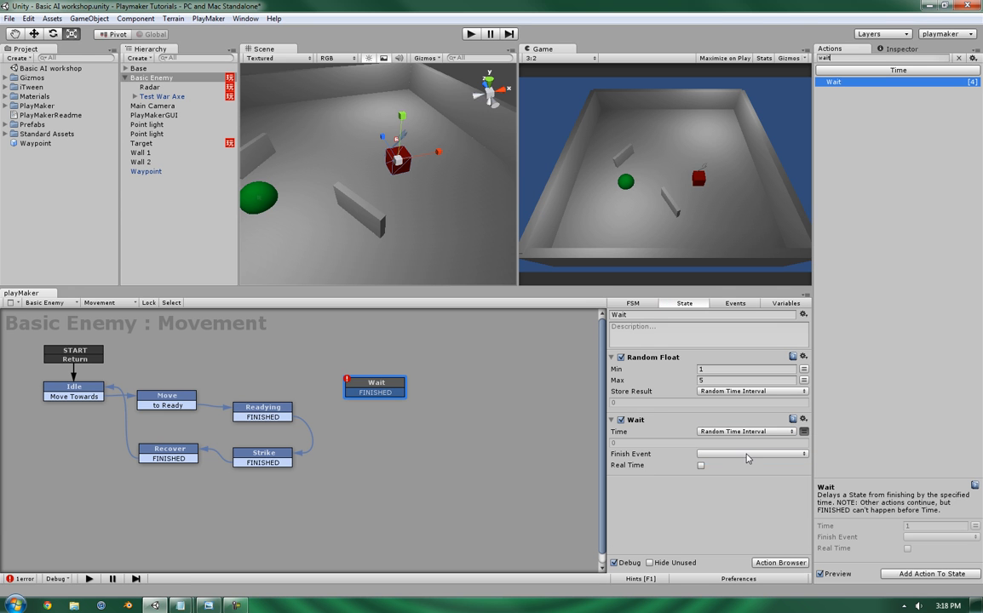
pyautogui.click(749, 453)
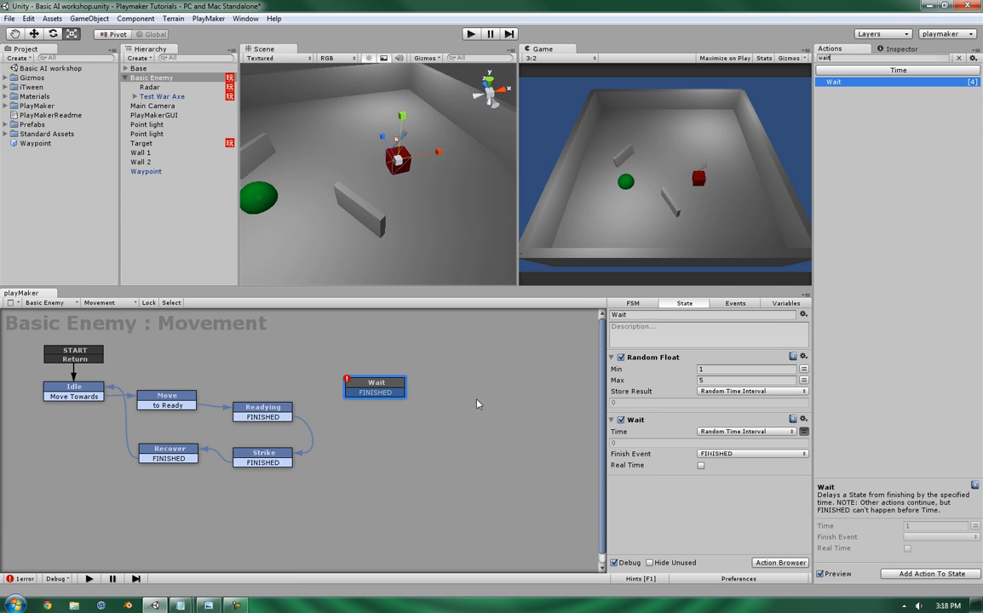
pyautogui.click(488, 398)
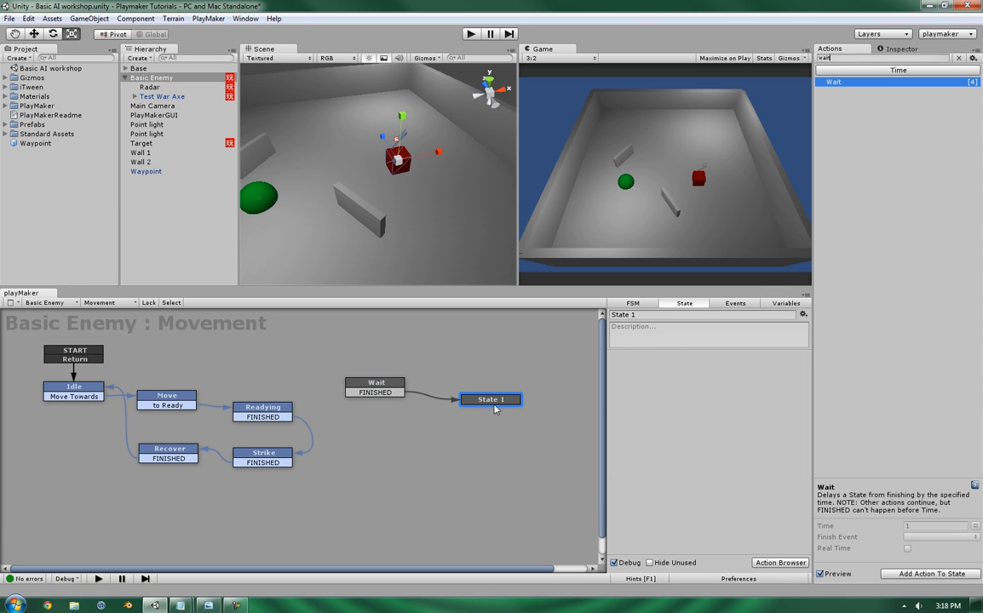
pyautogui.moveTo(728, 477)
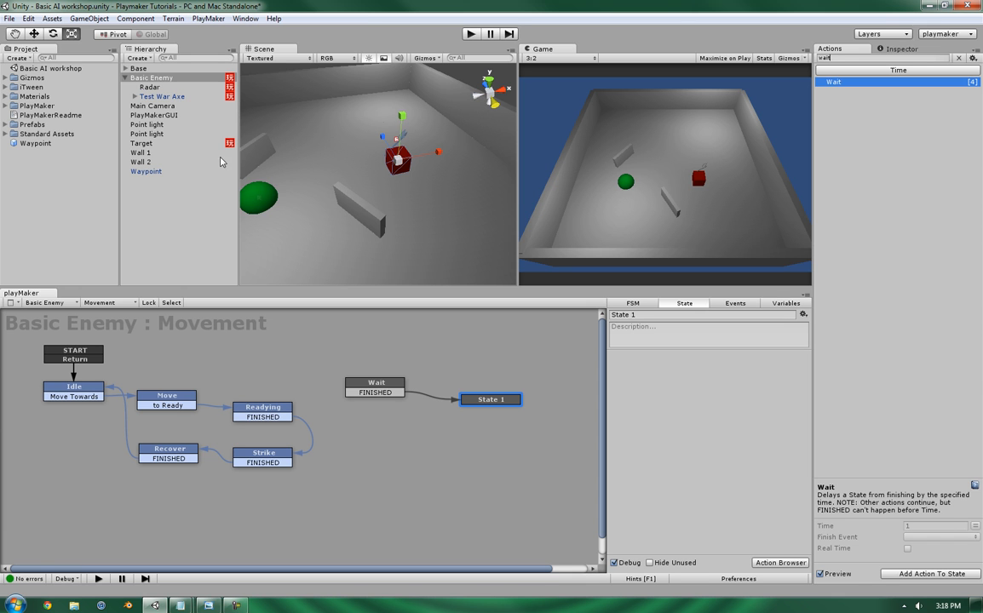
pyautogui.moveTo(718, 327)
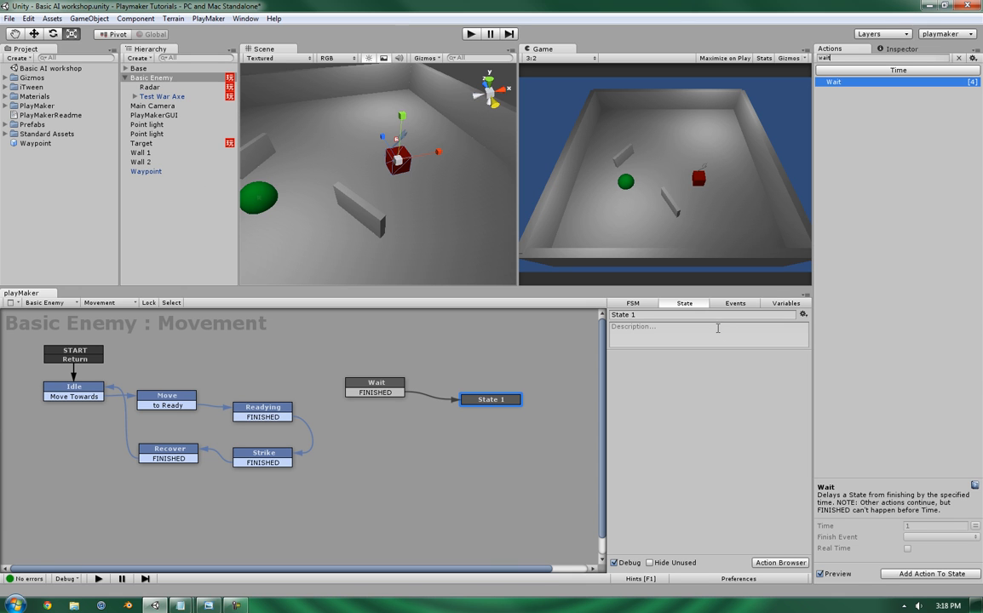
# Step: Rename State 1, reached from Wait's FINISHED transition, to Maths
pyautogui.write('Maths')
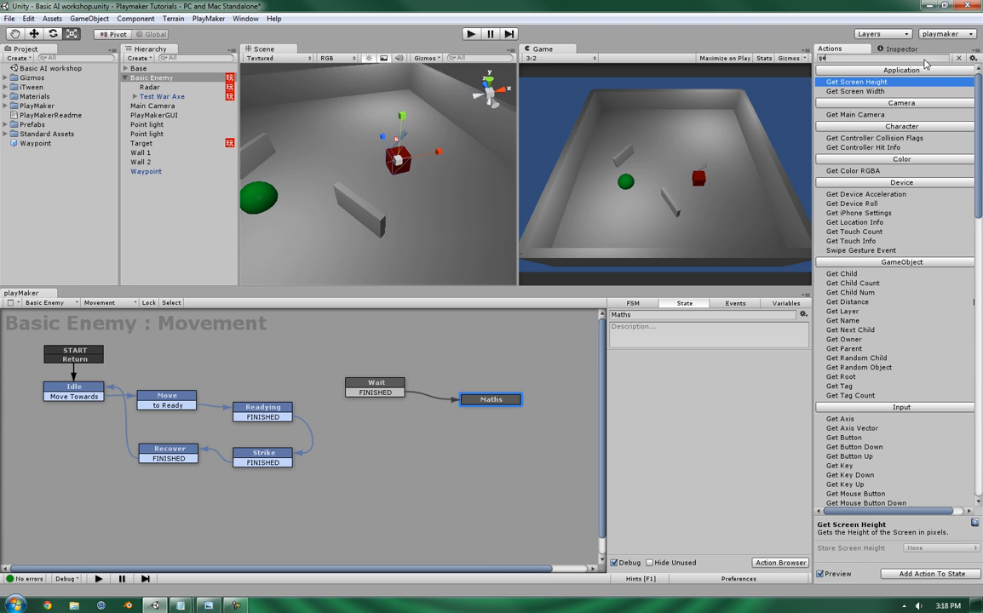
# Step: Add a Get Position action (Use Owner, World) to Maths and view the FSM variables
pyautogui.write('get pd')
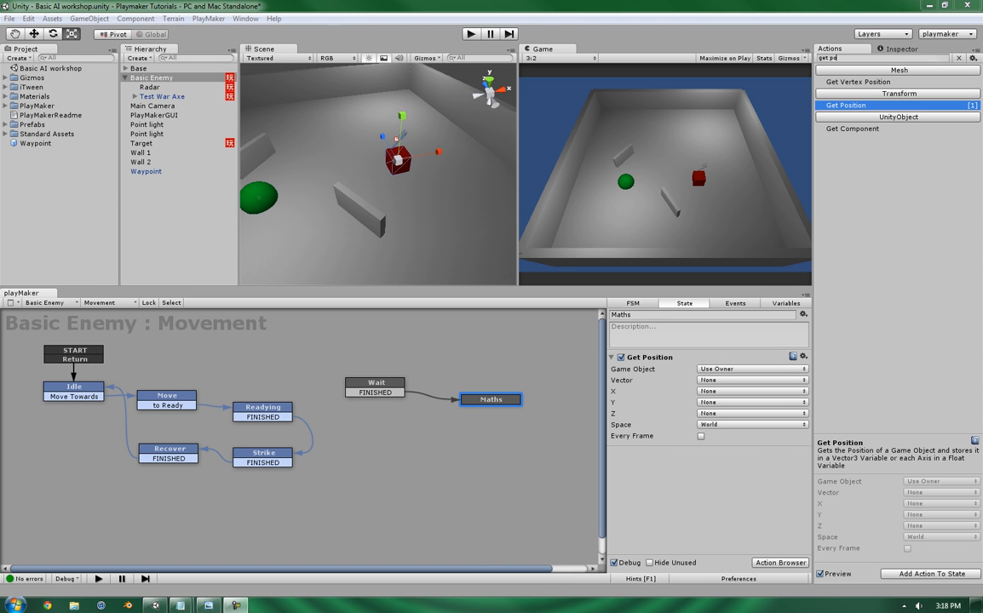
pyautogui.moveTo(688, 486)
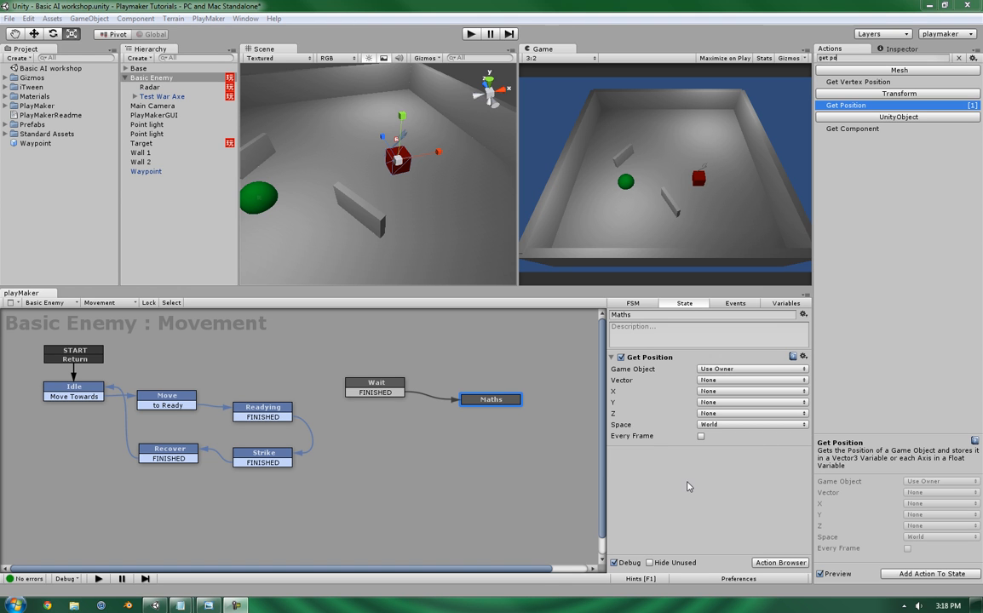
pyautogui.moveTo(809, 317)
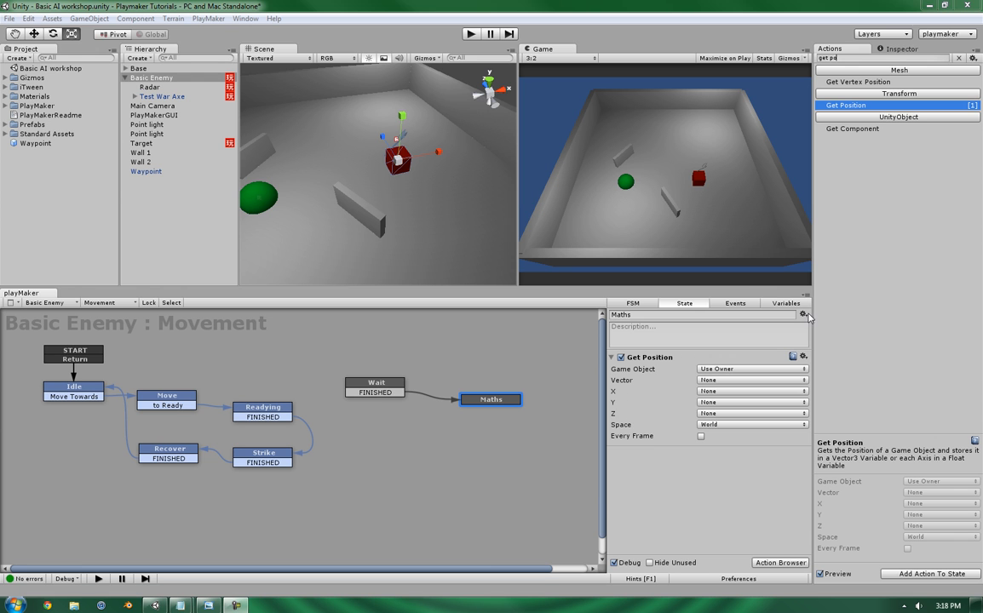
pyautogui.click(784, 303)
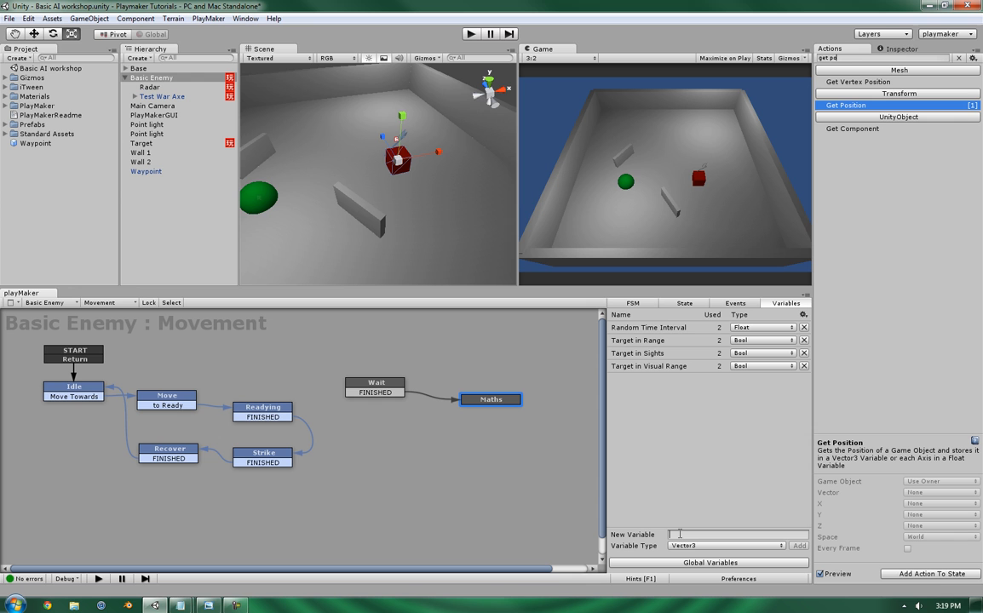
# Step: Create float variables X position, Y position and Z position in the FSM
pyautogui.write('X position')
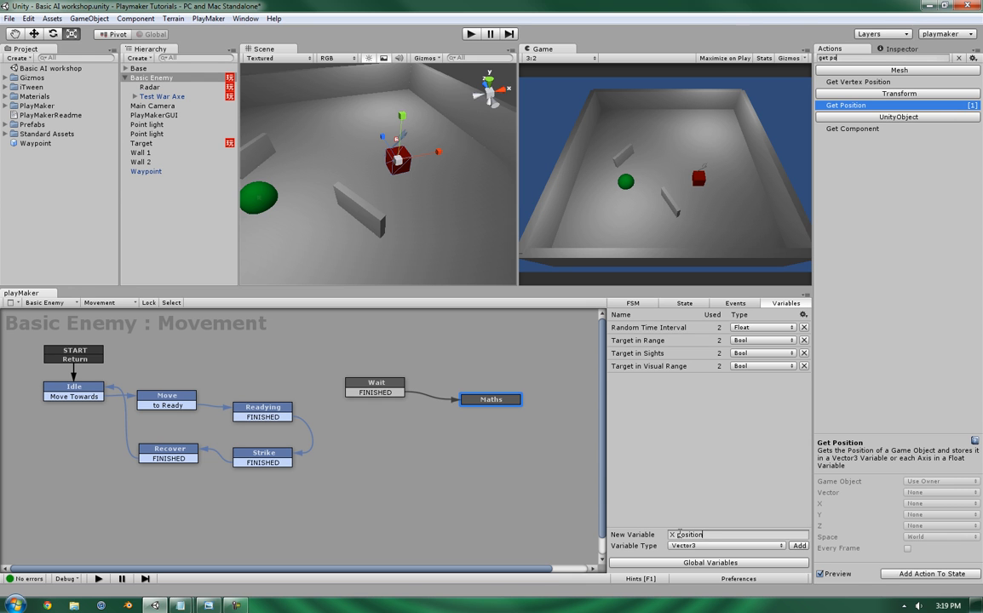
pyautogui.click(762, 378)
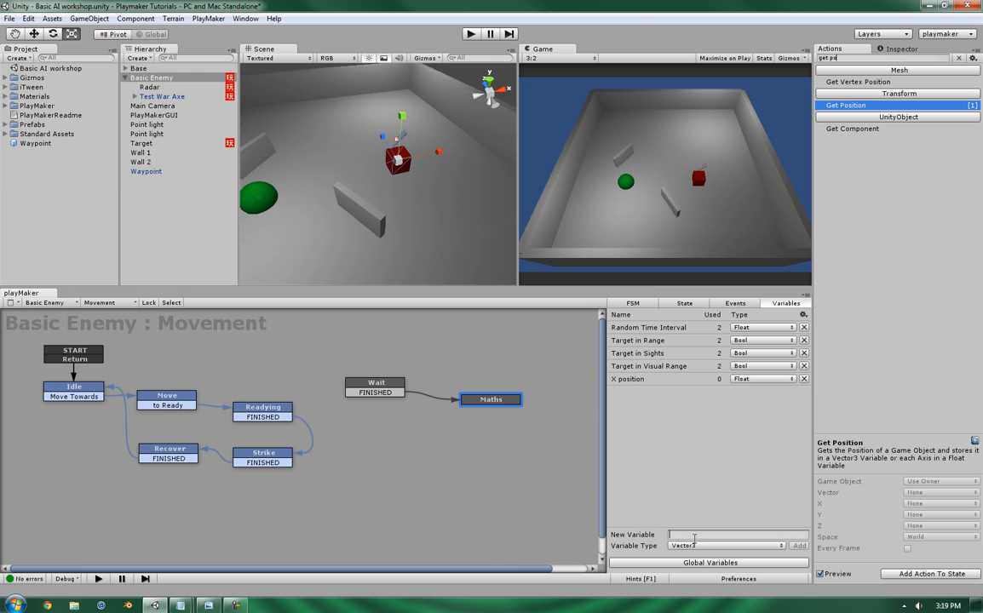
pyautogui.click(723, 545)
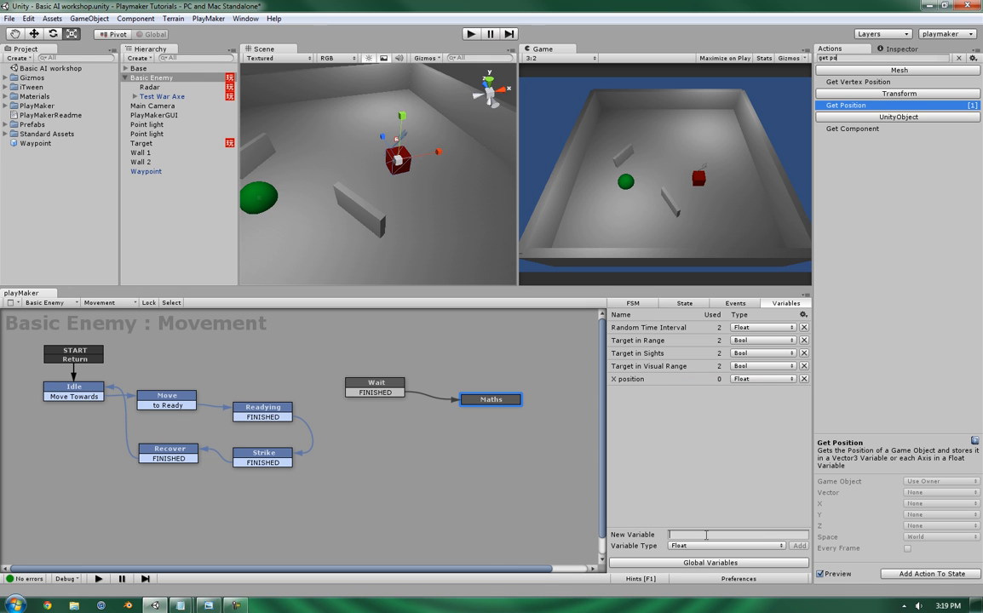
pyautogui.write('Y position')
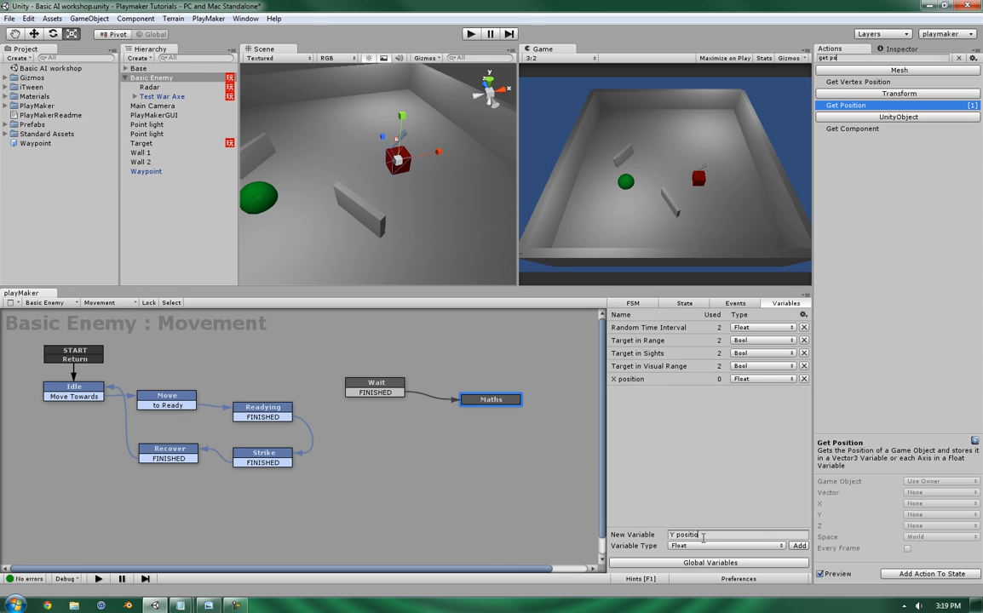
pyautogui.click(798, 545)
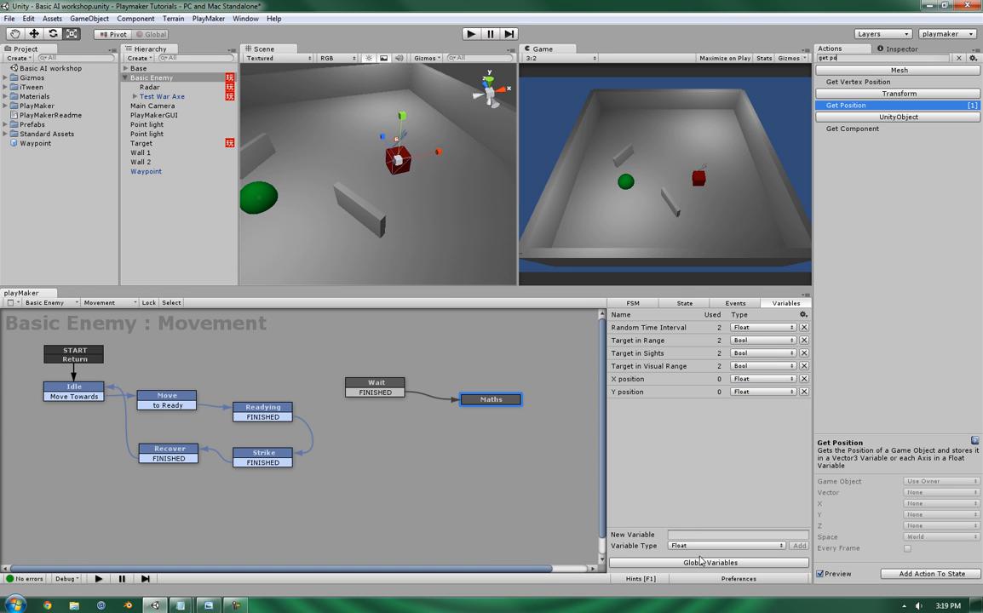
pyautogui.write('z')
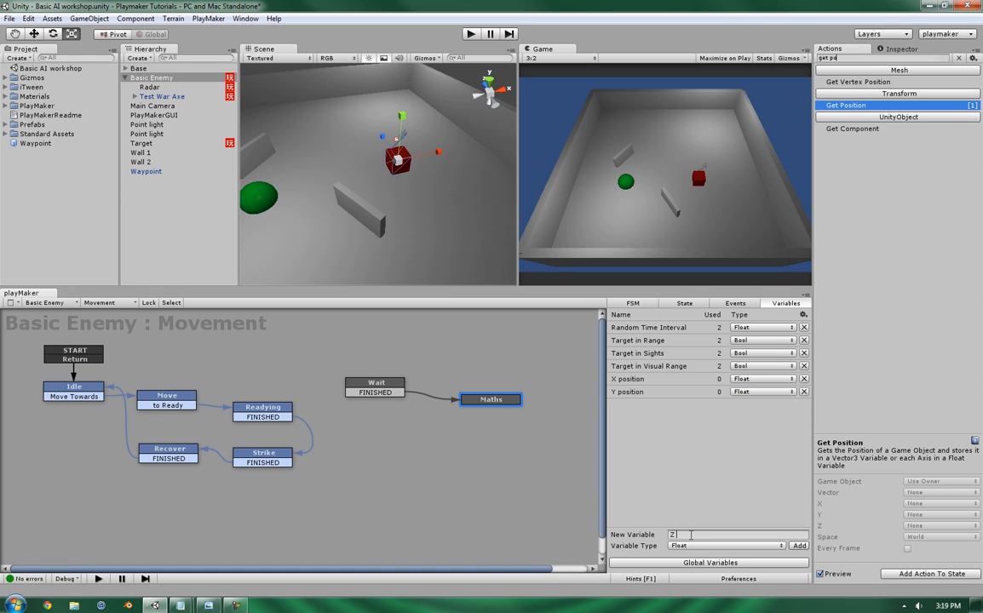
pyautogui.click(798, 545)
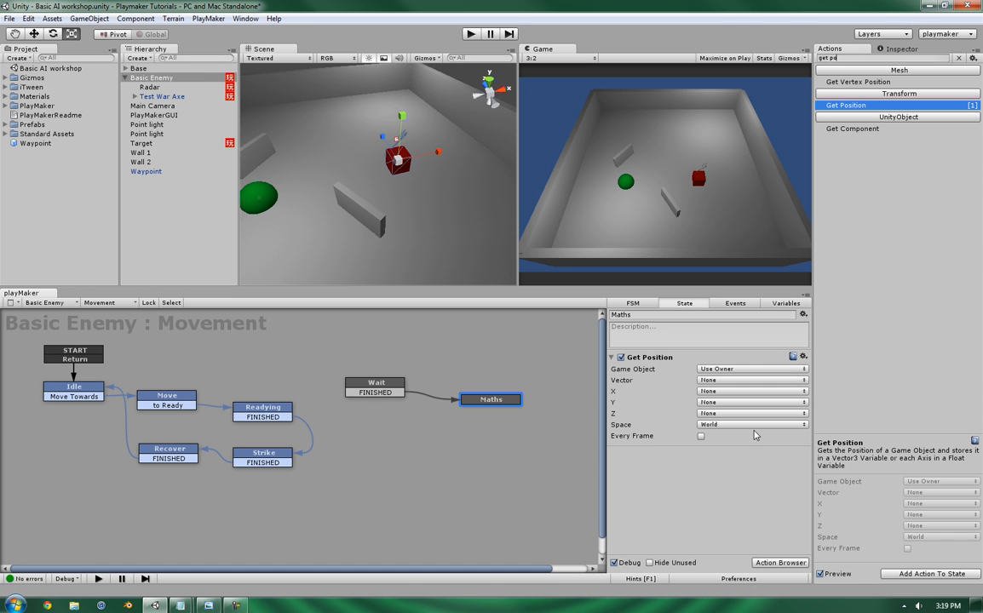
# Step: Map Get Position's X, Y and Z outputs to X position, Y position and Z position
pyautogui.click(751, 390)
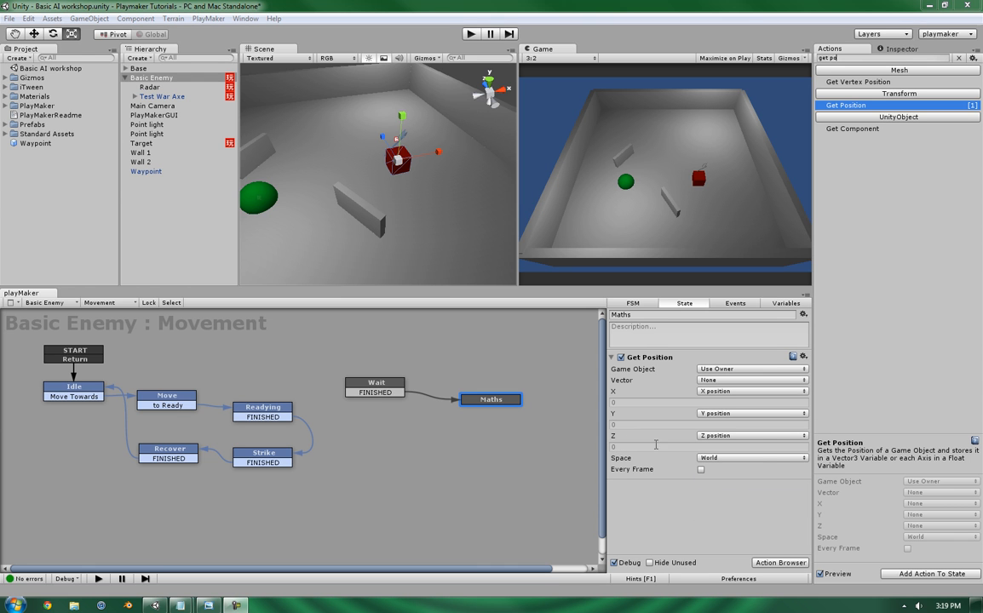
pyautogui.moveTo(681, 507)
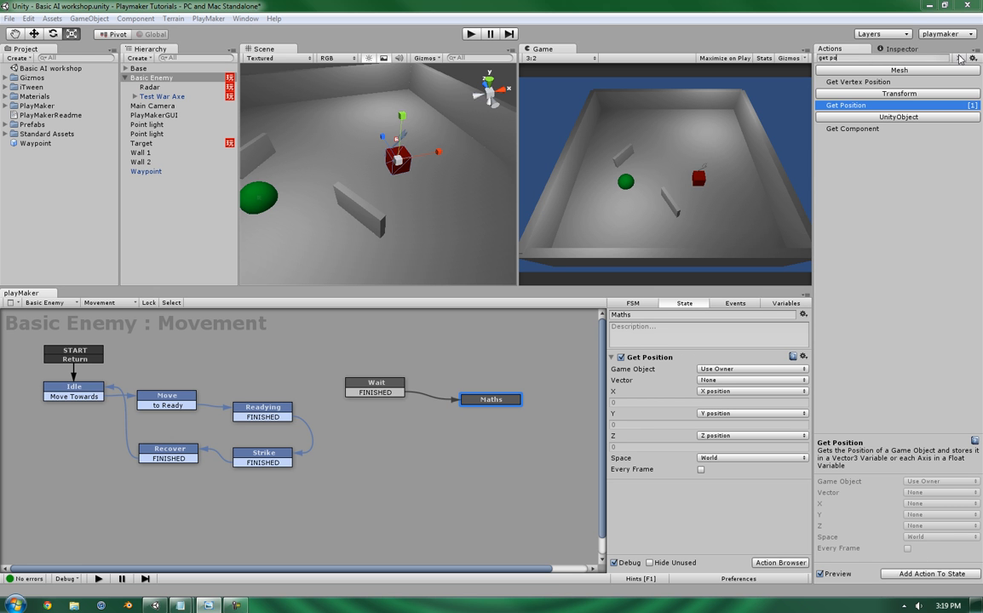
# Step: Add two Random Float actions (-15 to 15) storing into X position and Z position
pyautogui.write('ran')
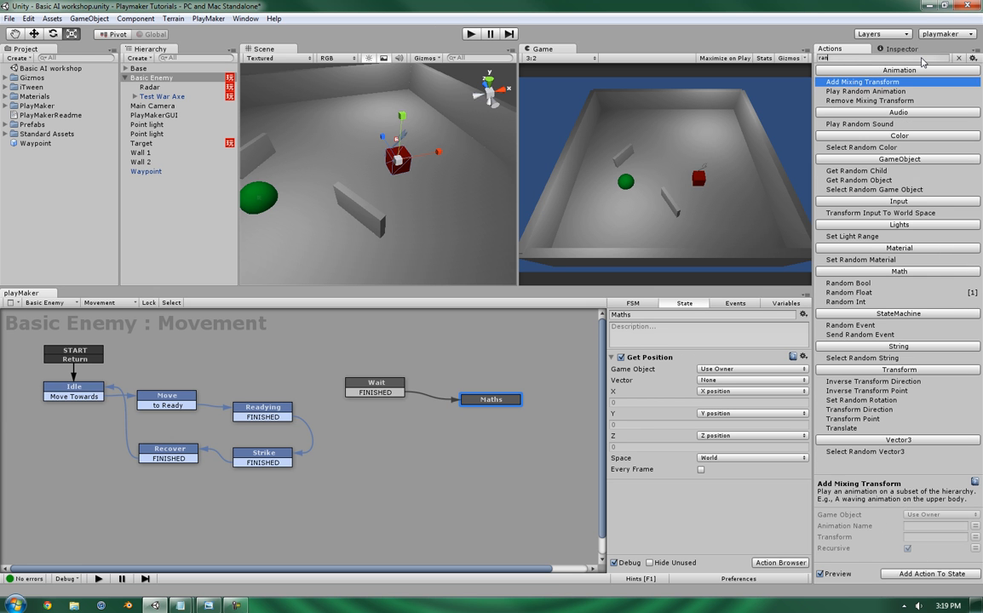
pyautogui.write('random f')
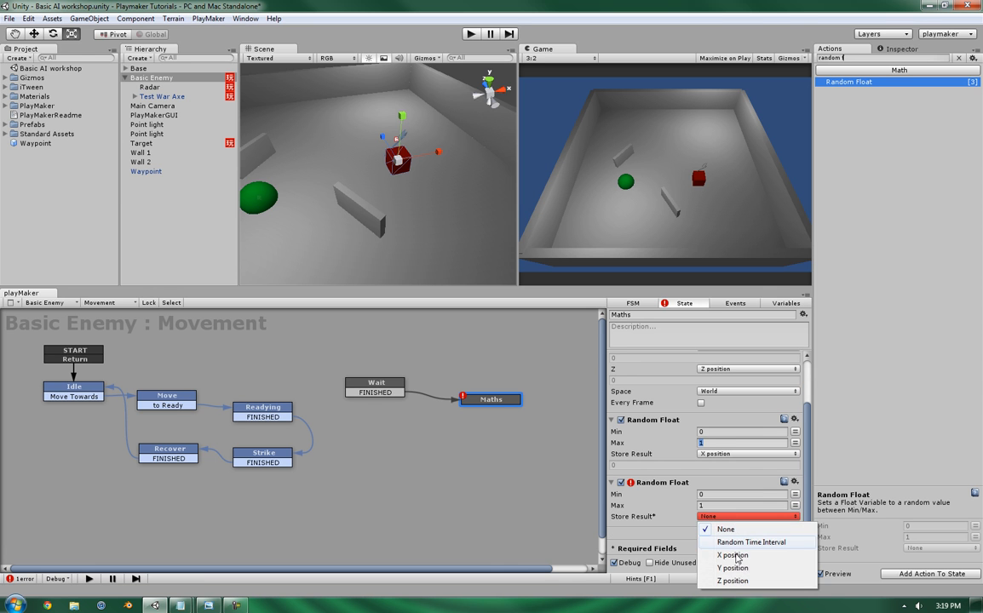
pyautogui.click(732, 581)
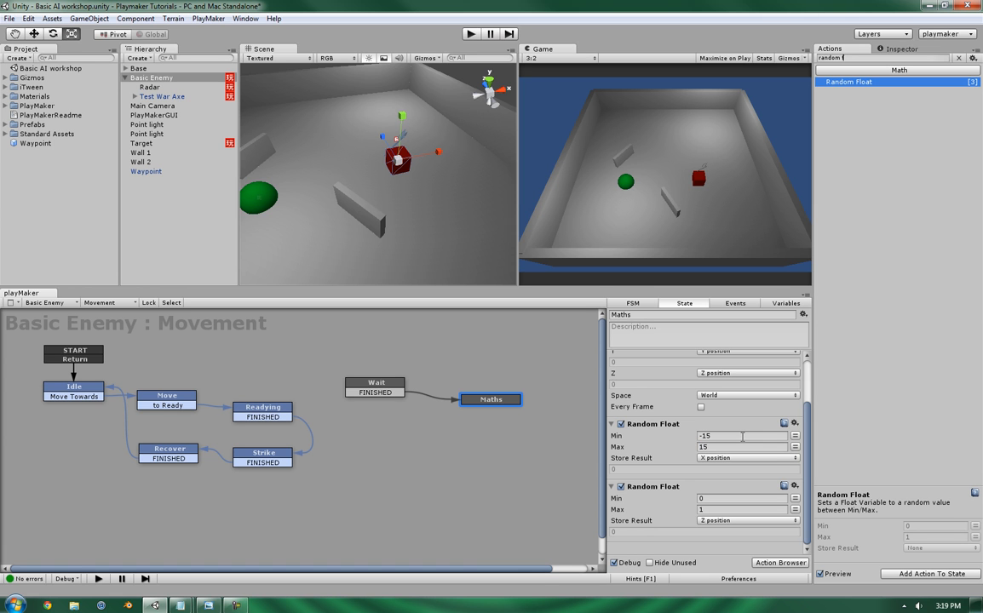
pyautogui.click(715, 498)
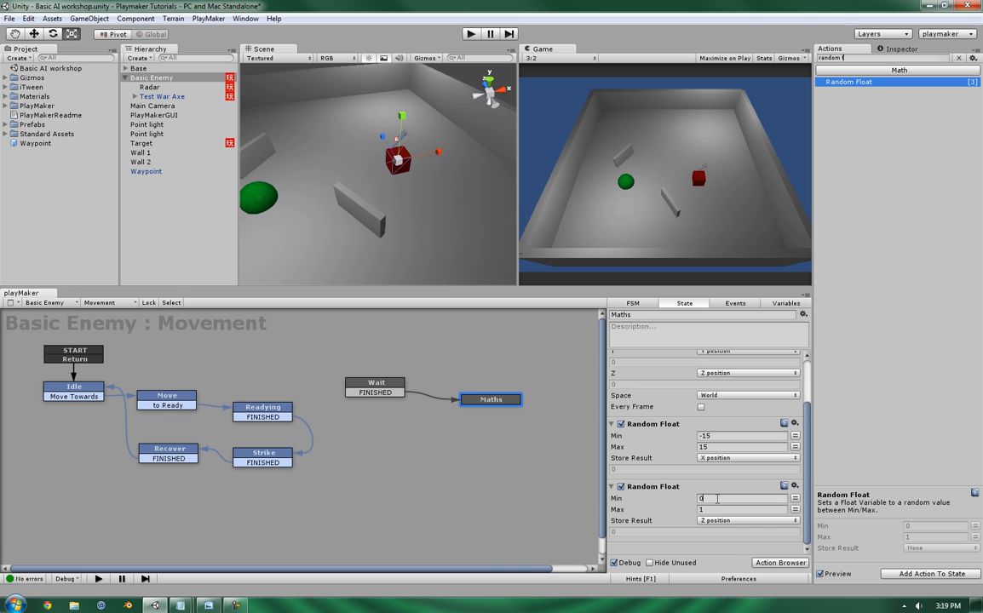
pyautogui.write('-15')
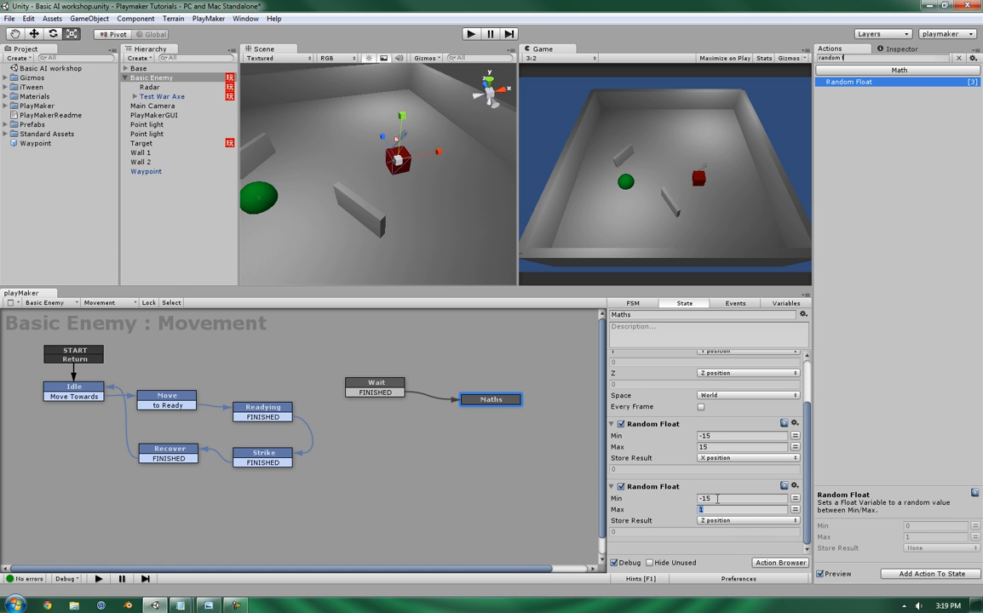
pyautogui.write('15')
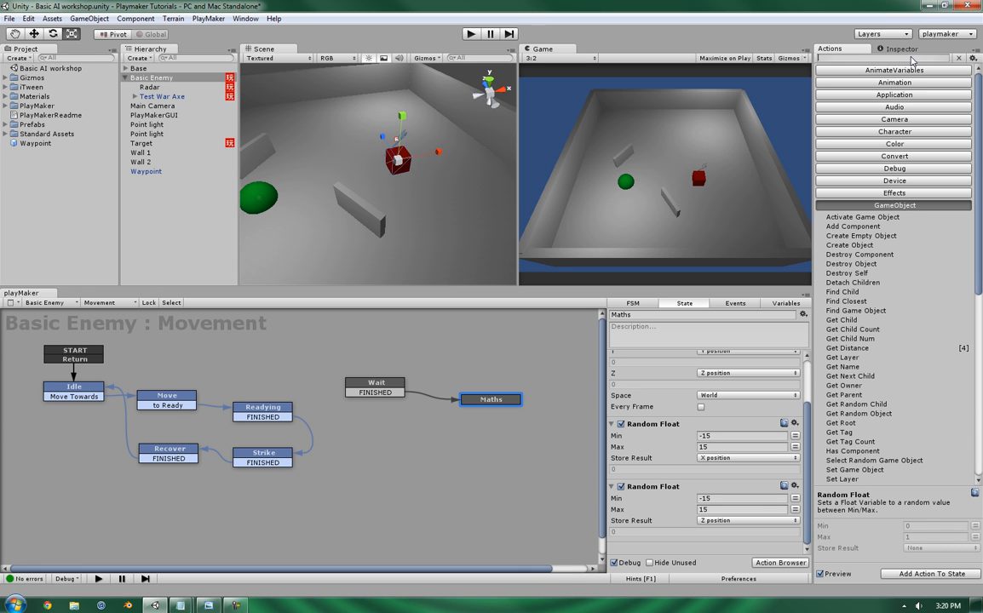
# Step: Add two Float Add actions to Maths after checking the FSM variable list
pyautogui.write('fl')
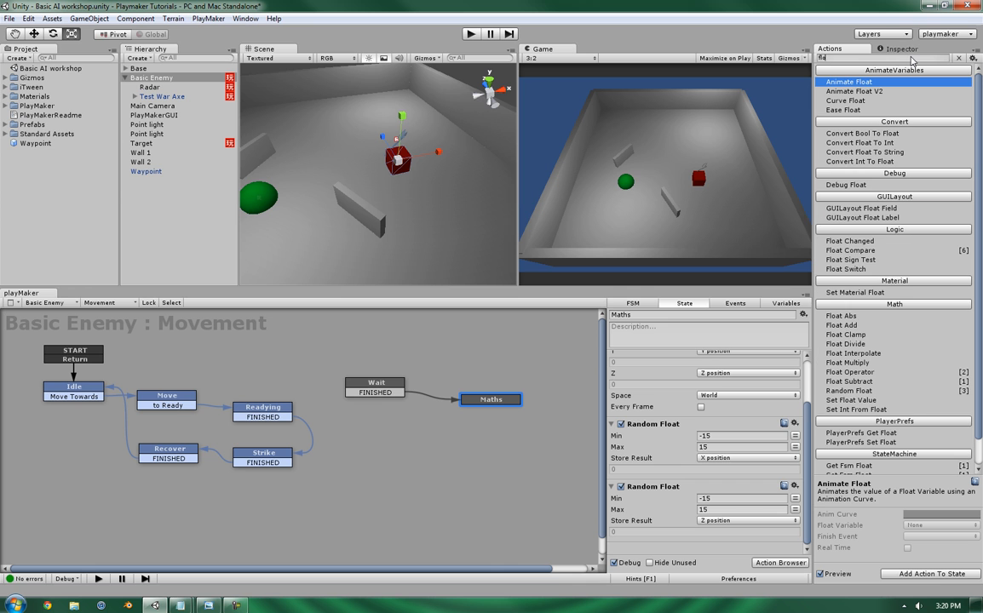
pyautogui.write('float add')
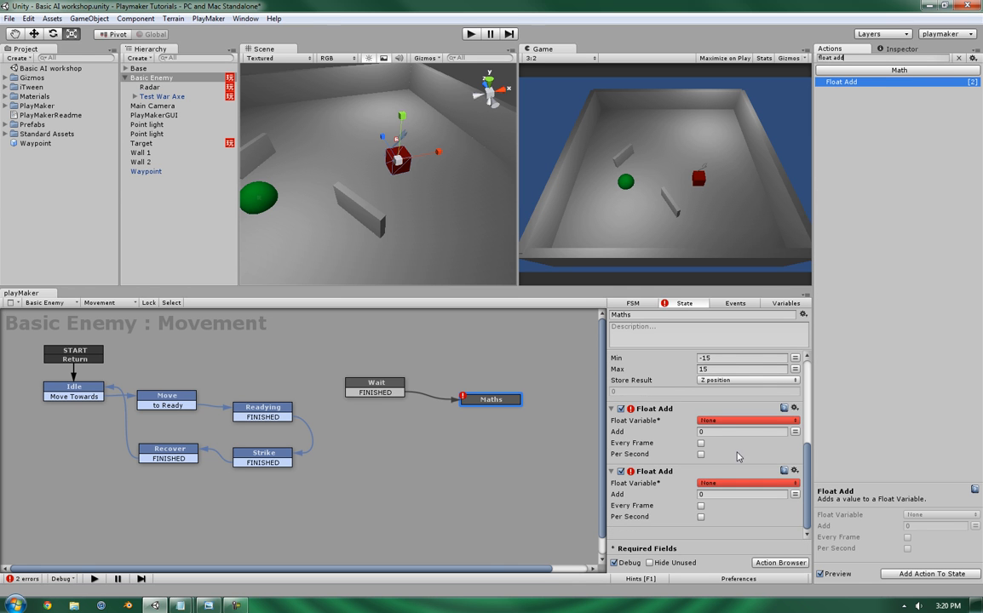
pyautogui.click(785, 303)
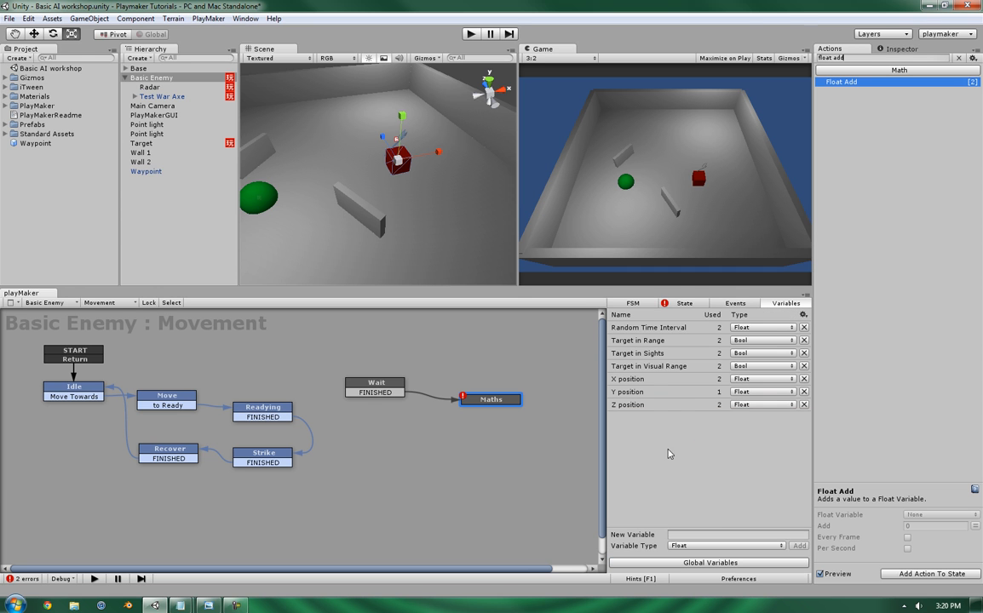
pyautogui.click(684, 303)
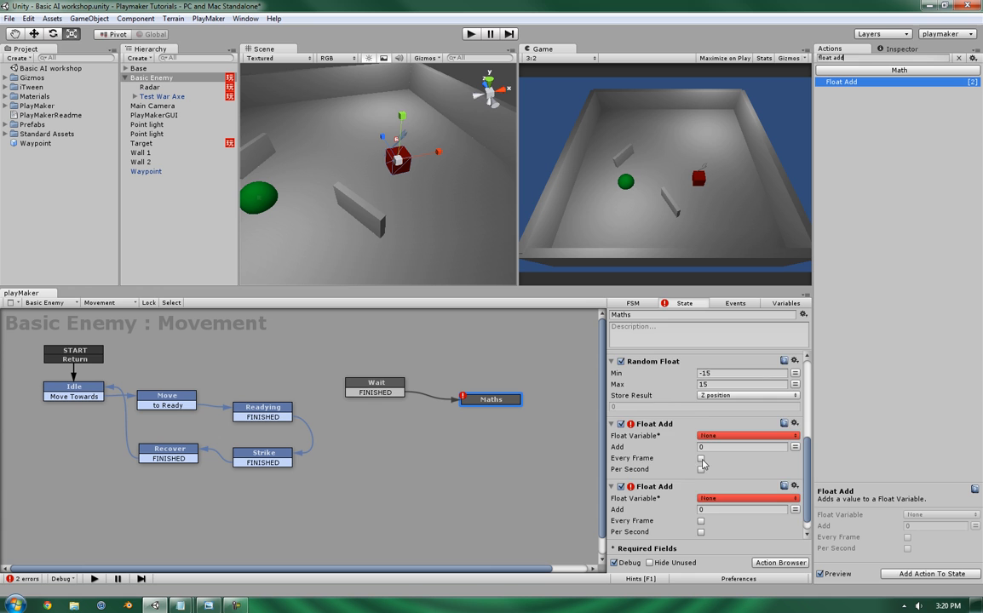
pyautogui.scroll(-3)
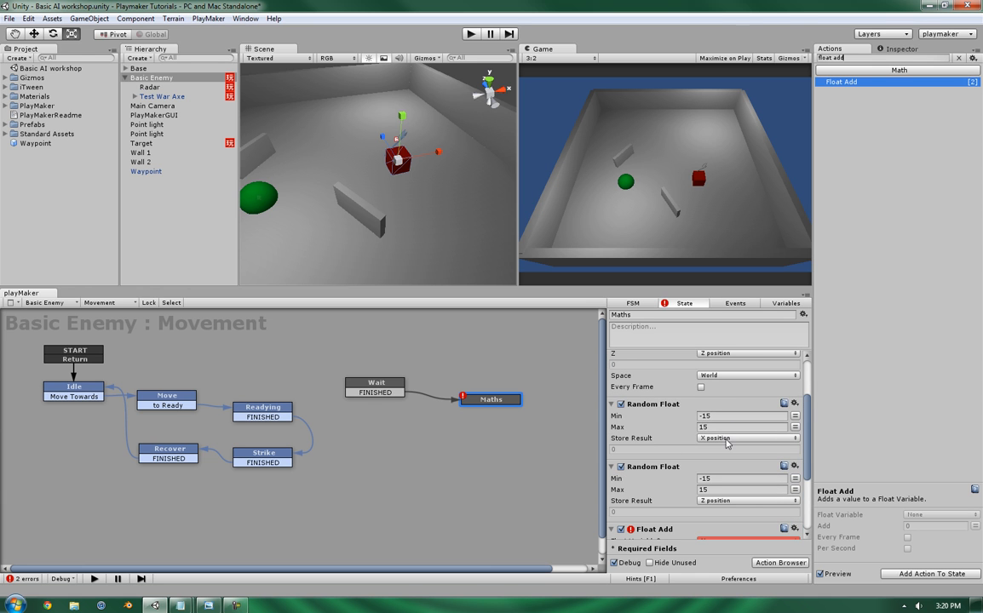
# Step: Add float variable Random Z and store the random rolls in Random X and Random Z
pyautogui.click(784, 304)
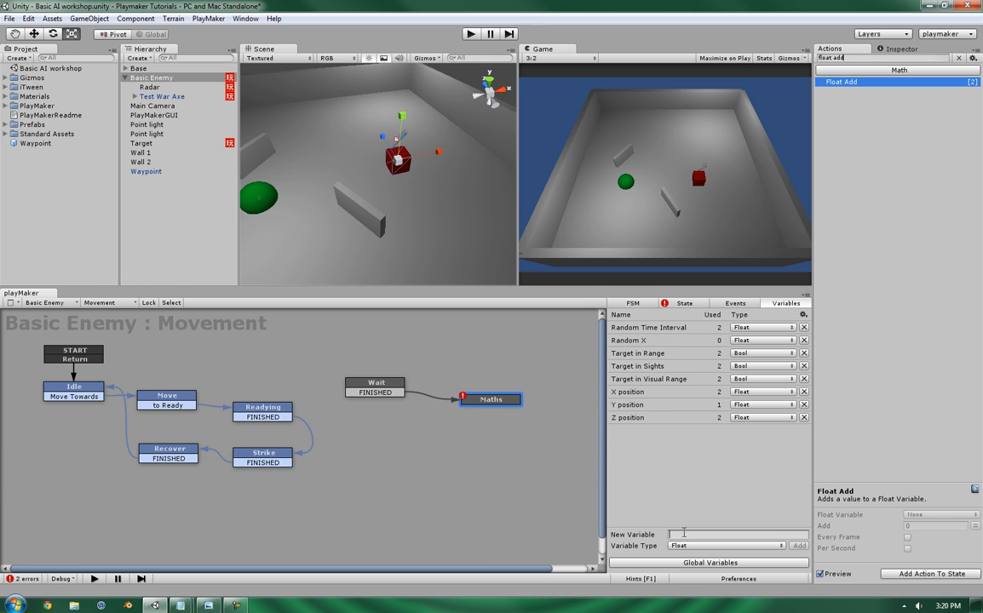
pyautogui.write('Random Z')
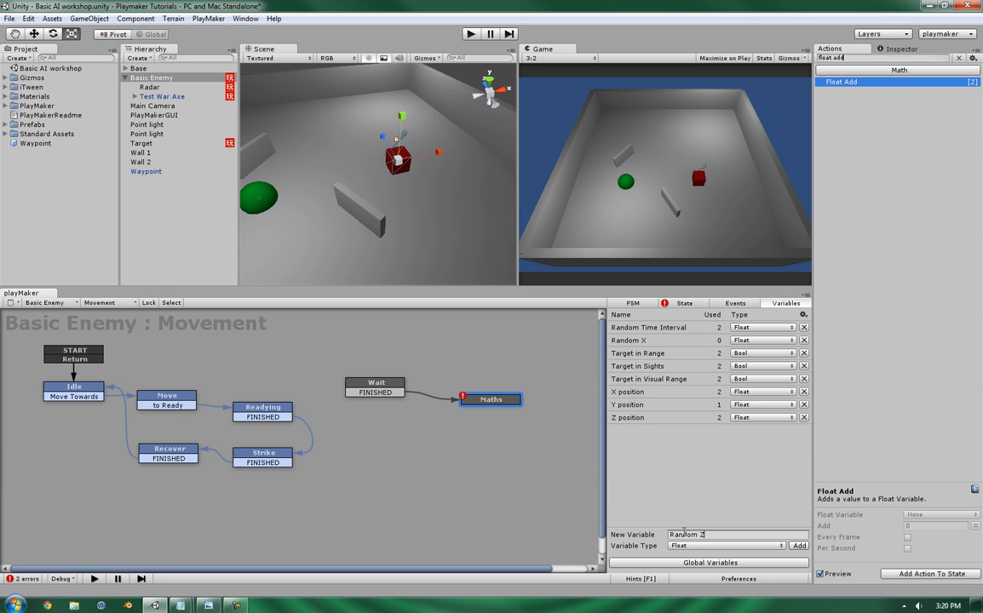
pyautogui.click(798, 545)
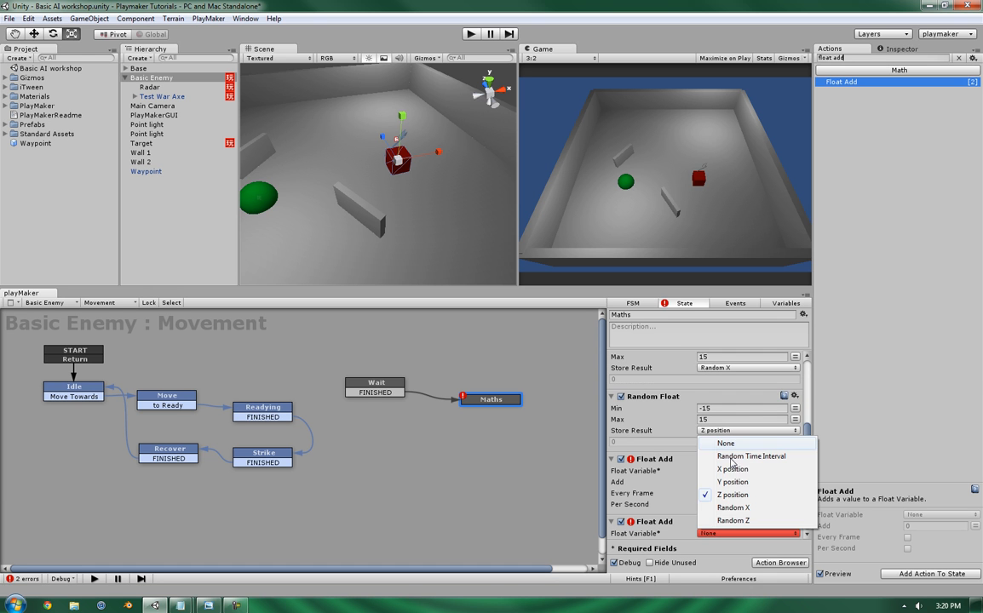
pyautogui.click(733, 520)
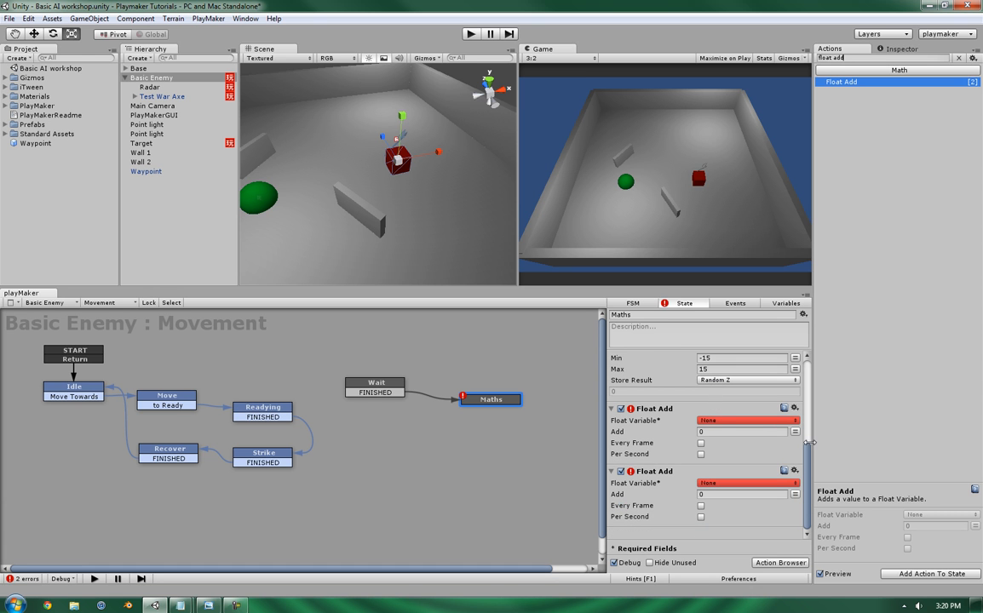
pyautogui.moveTo(741, 425)
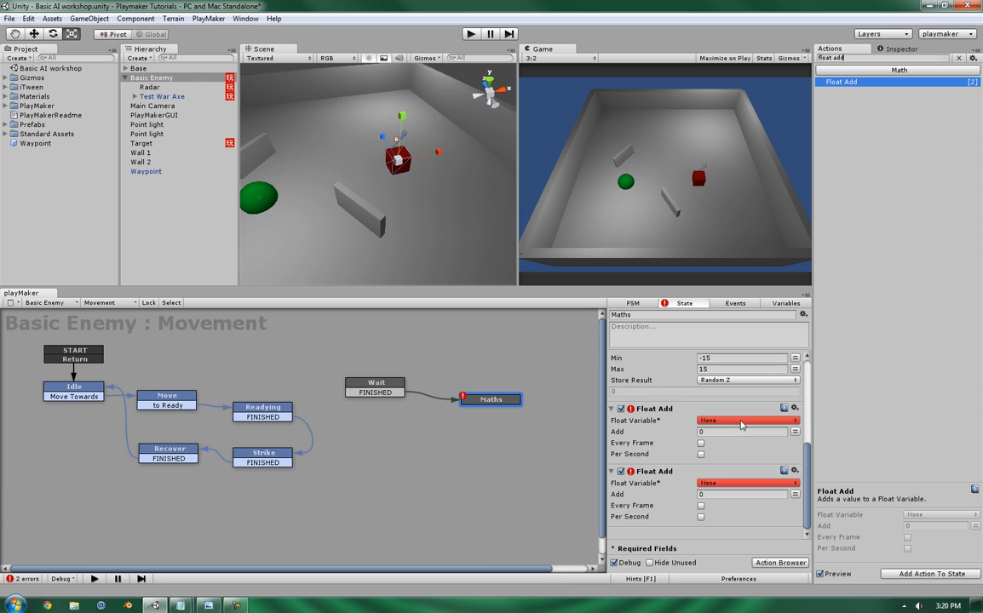
# Step: Point the Float Adds at X position and Z position, adding Random Z to Z position
pyautogui.click(745, 420)
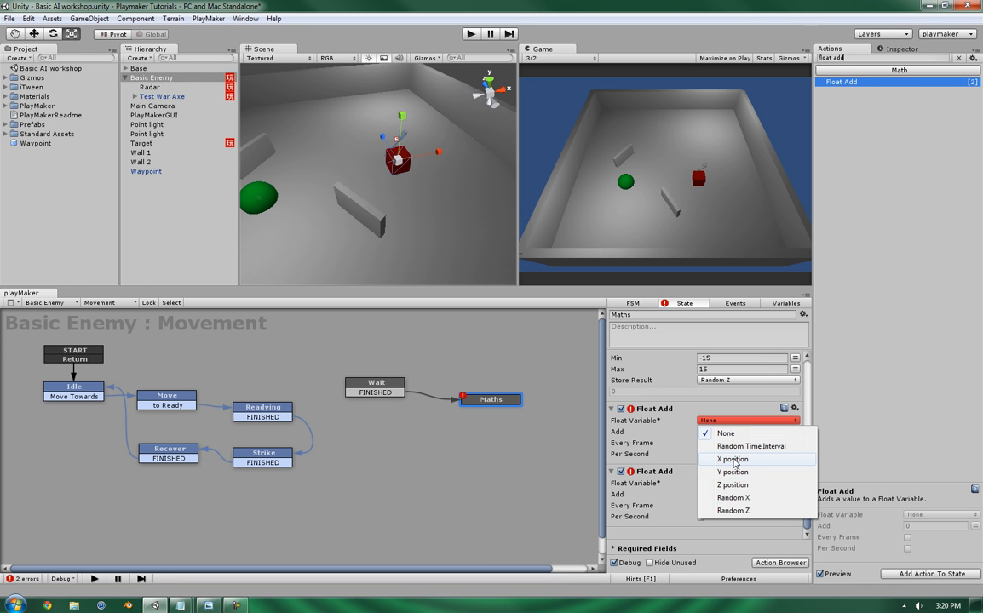
pyautogui.click(731, 459)
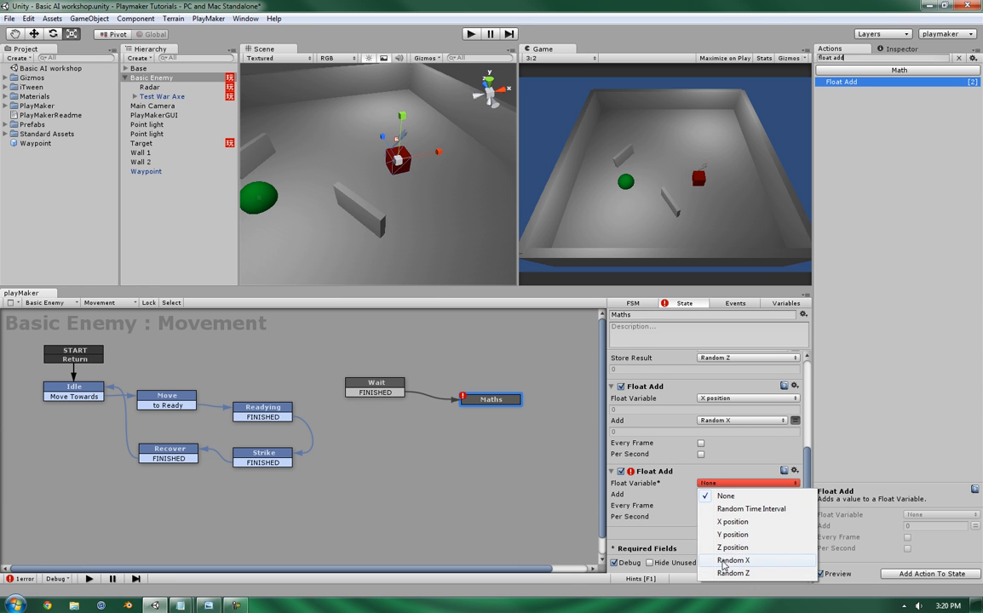
pyautogui.click(732, 546)
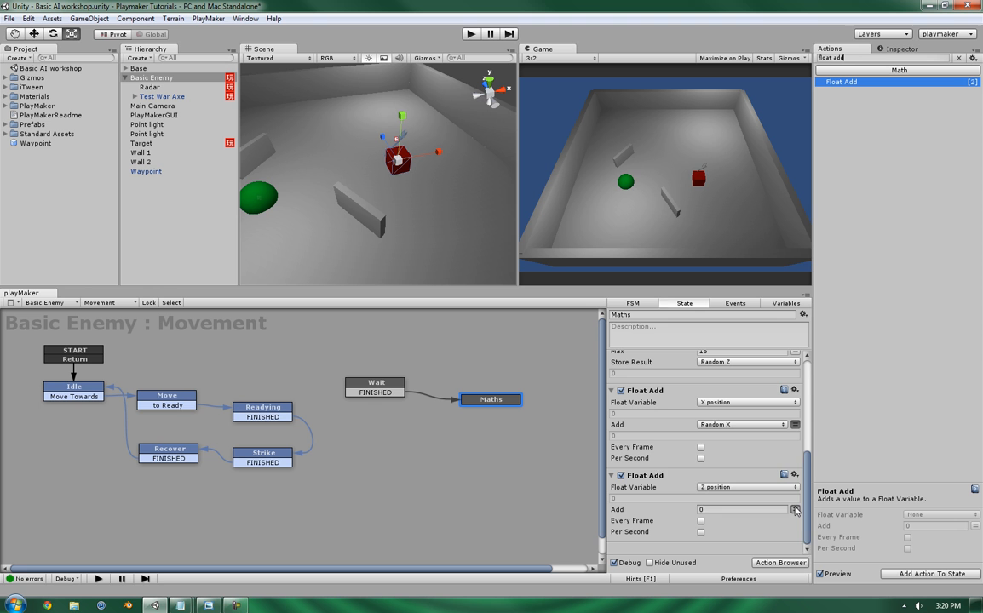
pyautogui.click(793, 508)
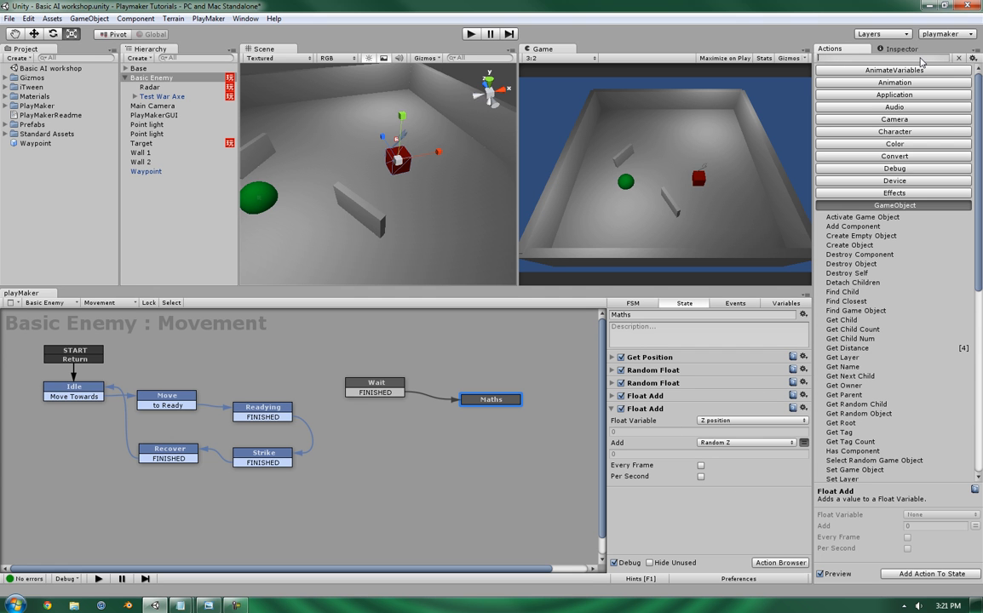
# Step: Add Set Vector3 XYZ and make a new Vector3 variable 'Waypoint Position' its target
pyautogui.write('set vec')
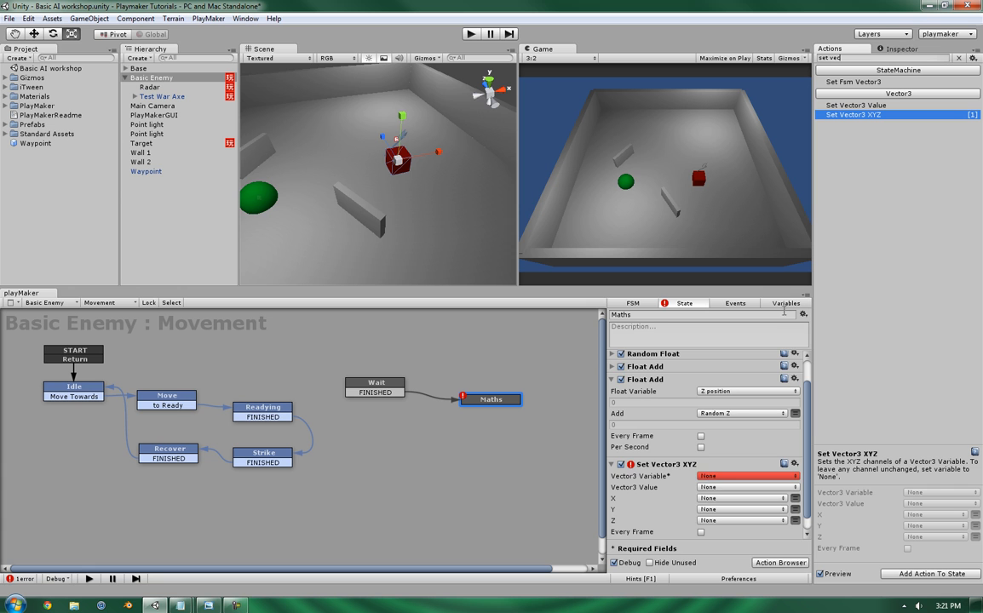
pyautogui.click(784, 303)
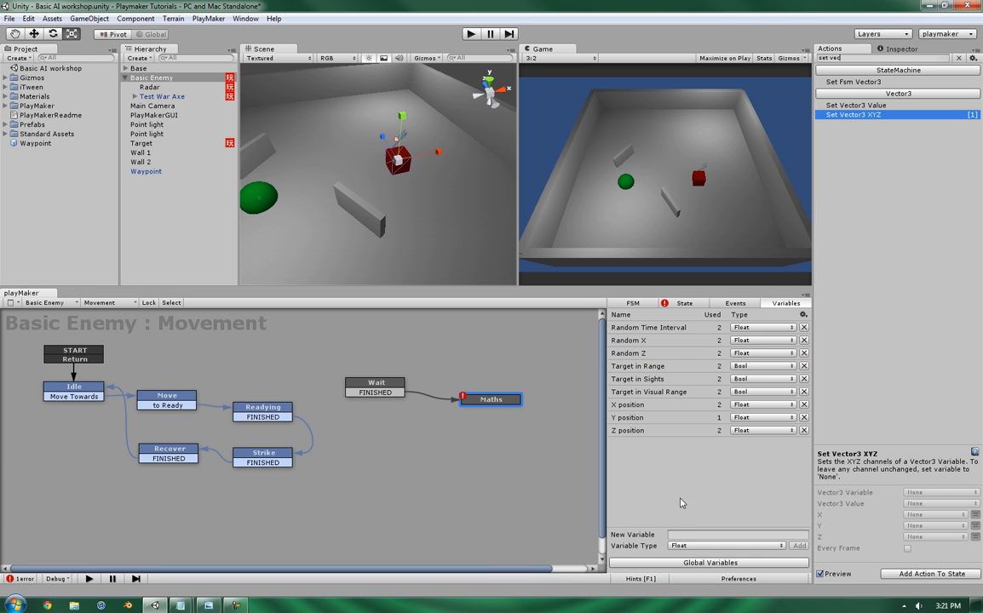
pyautogui.write('Waypoint Position')
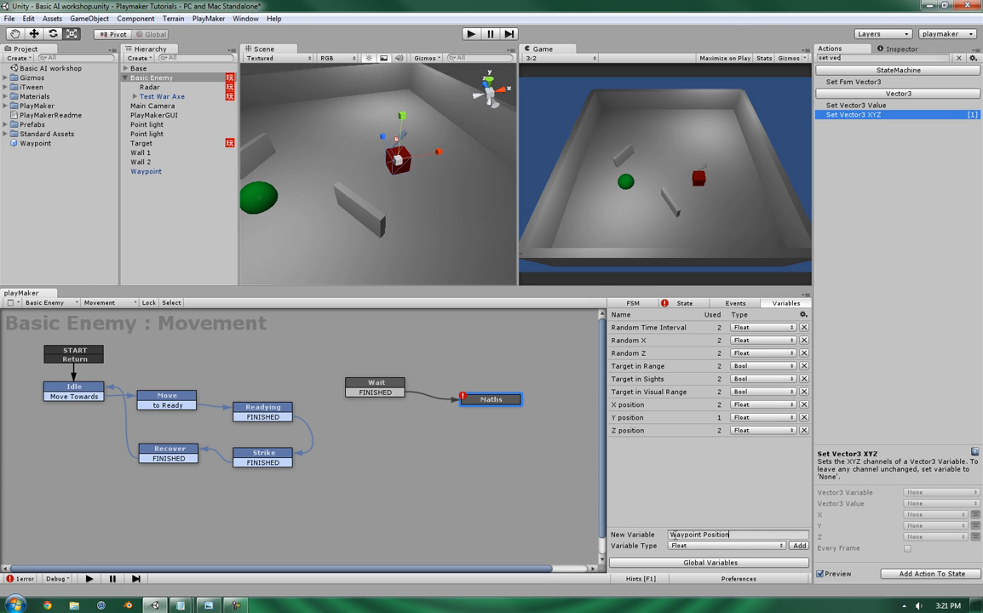
pyautogui.click(725, 545)
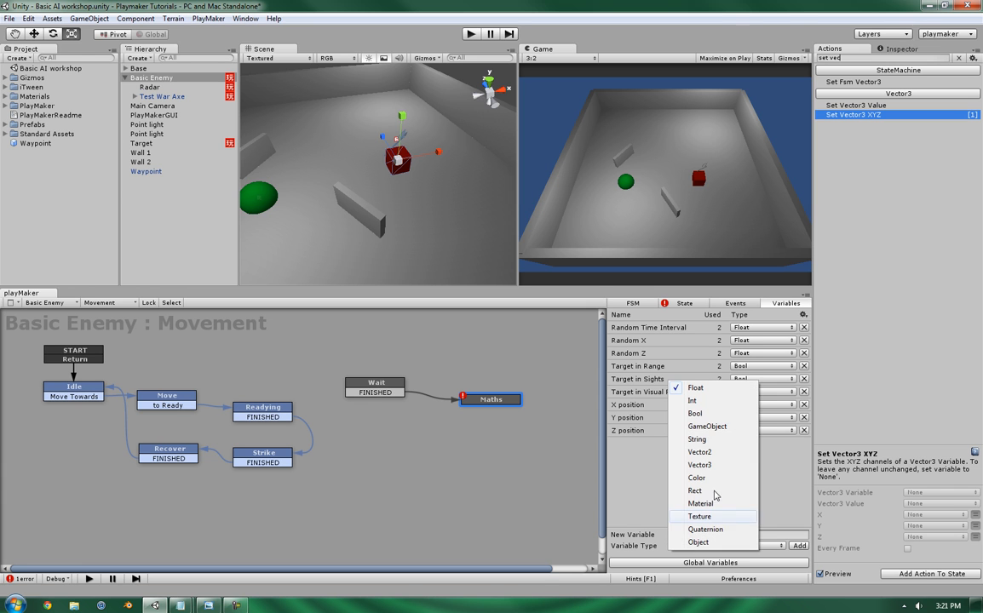
pyautogui.click(699, 464)
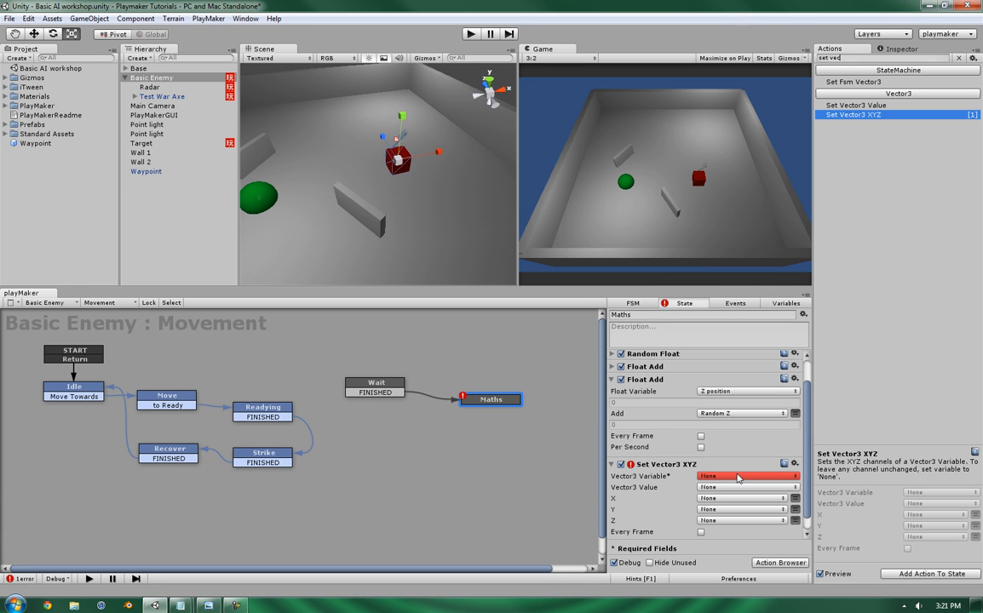
pyautogui.click(745, 476)
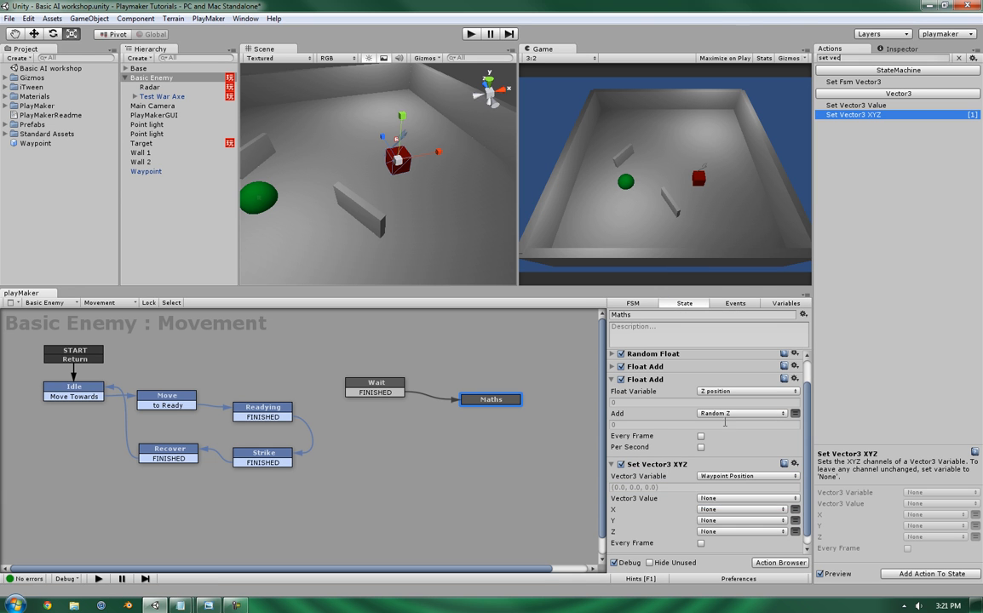
pyautogui.click(611, 353)
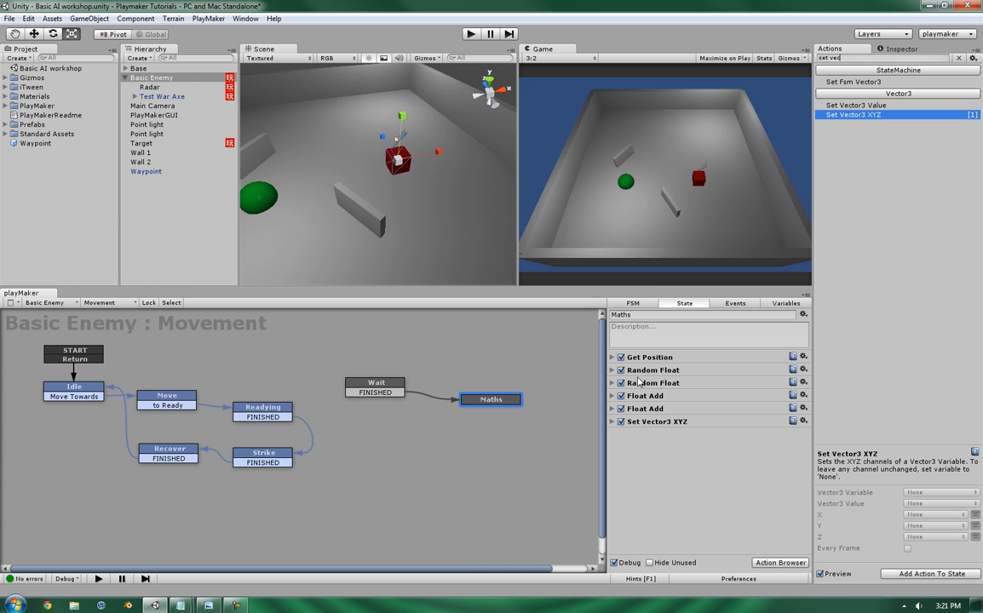
pyautogui.moveTo(706, 396)
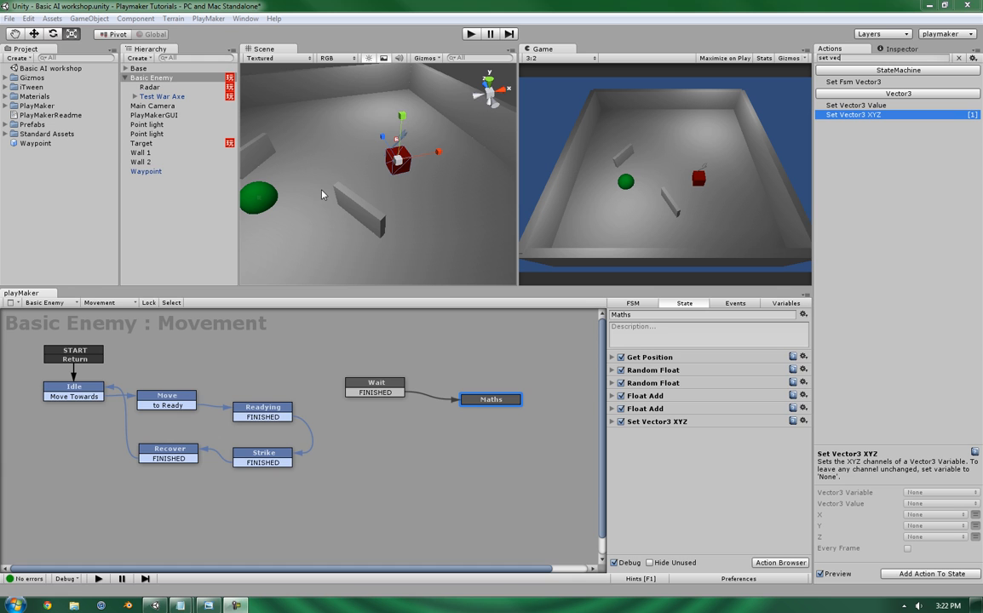
pyautogui.click(146, 171)
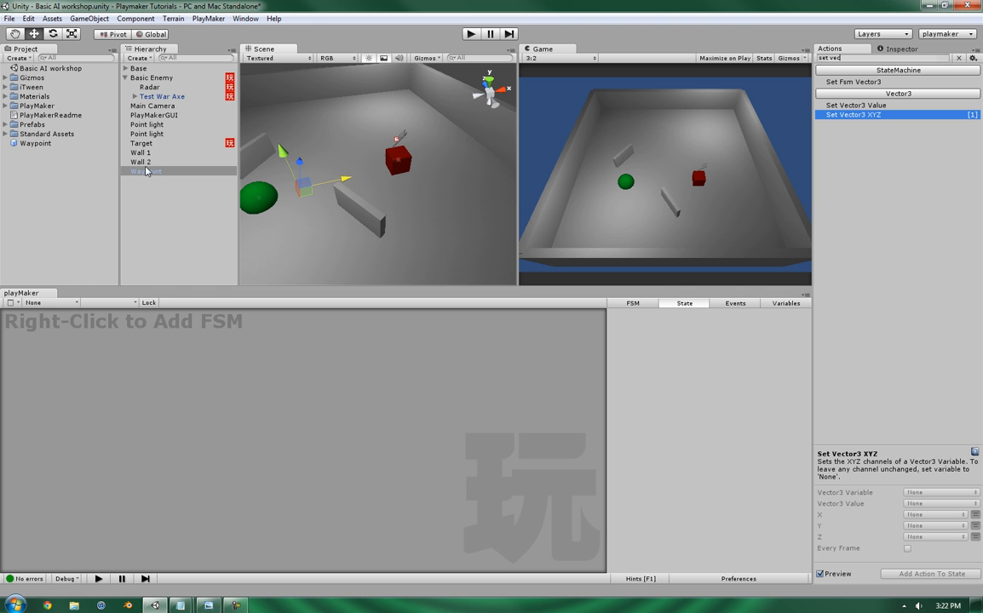
pyautogui.click(36, 142)
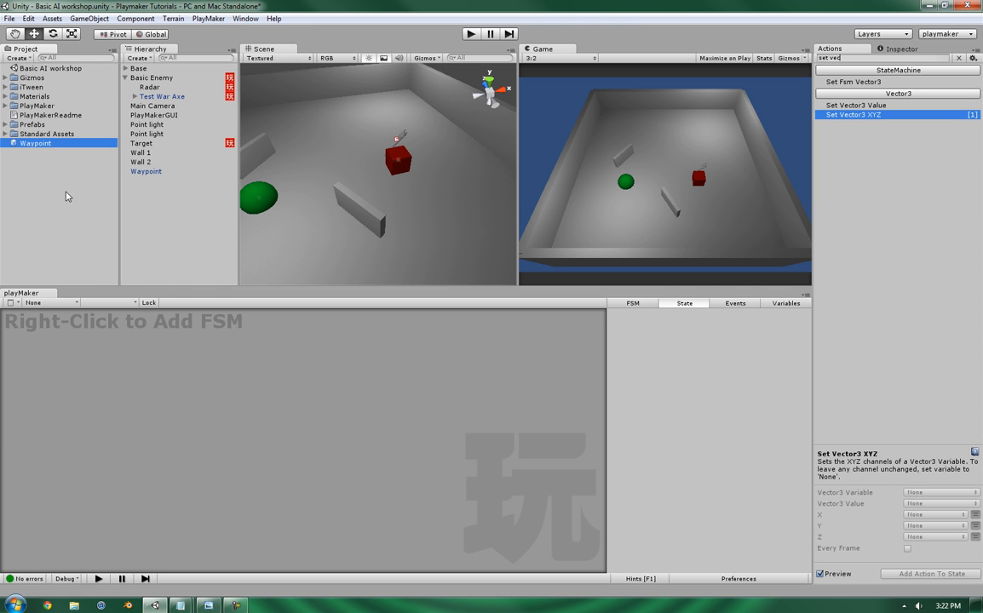
pyautogui.click(151, 77)
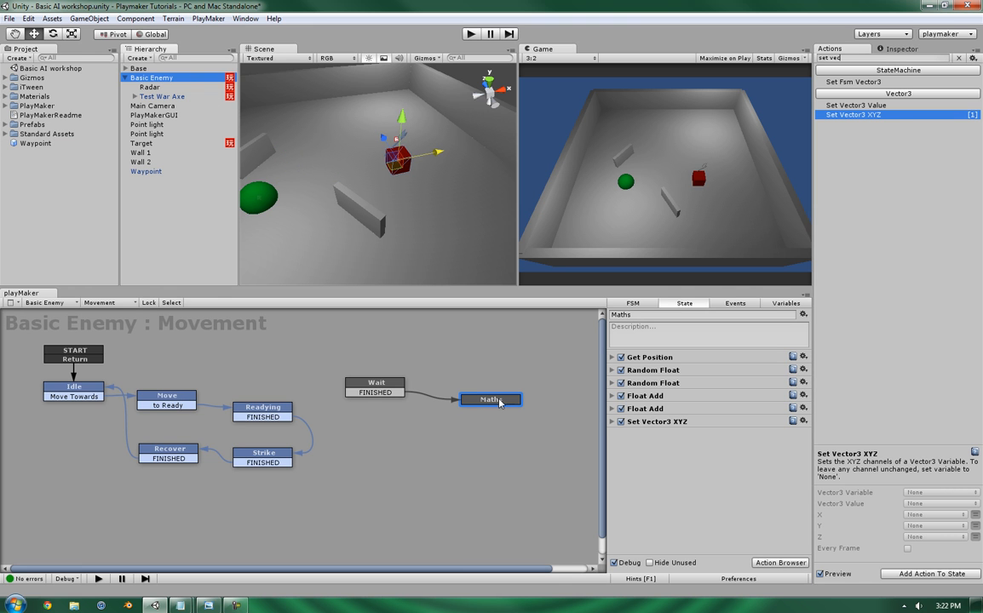
# Step: Give Maths a FINISHED transition, add a state named 'Waypoint', and reselect Maths
pyautogui.rightClick(490, 399)
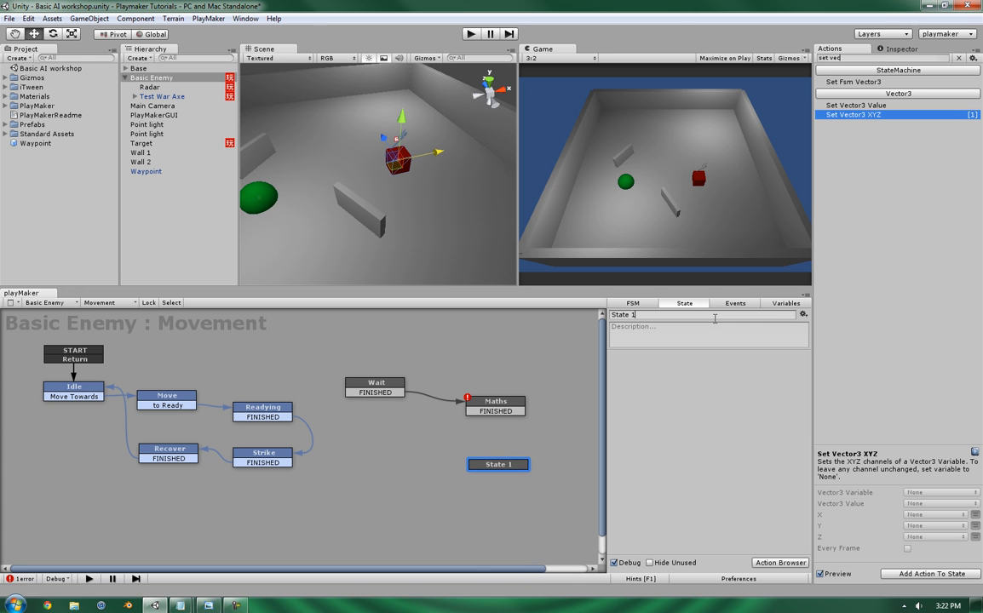
pyautogui.write('Waypoint')
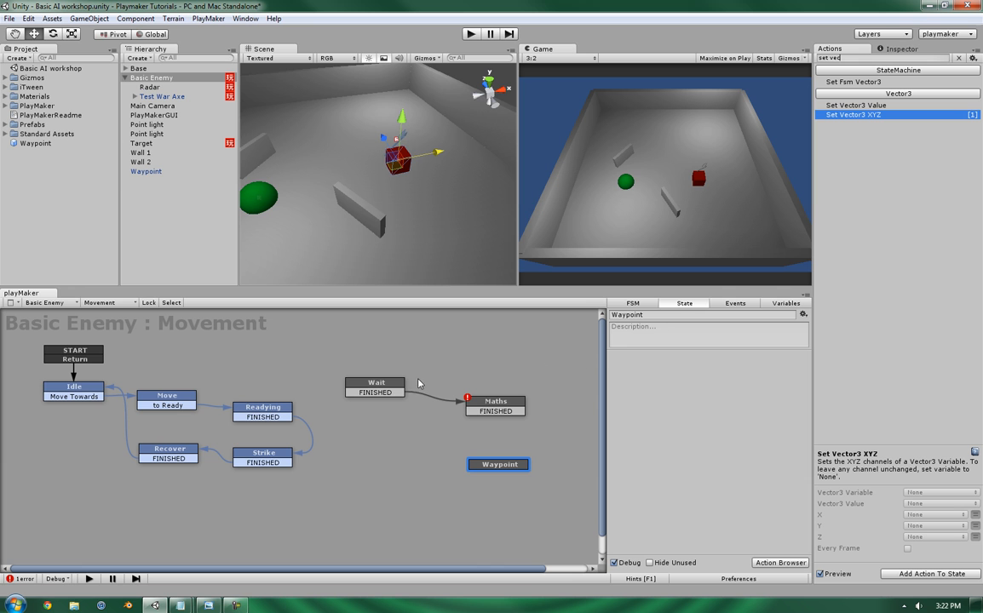
pyautogui.click(495, 401)
pyautogui.write('create')
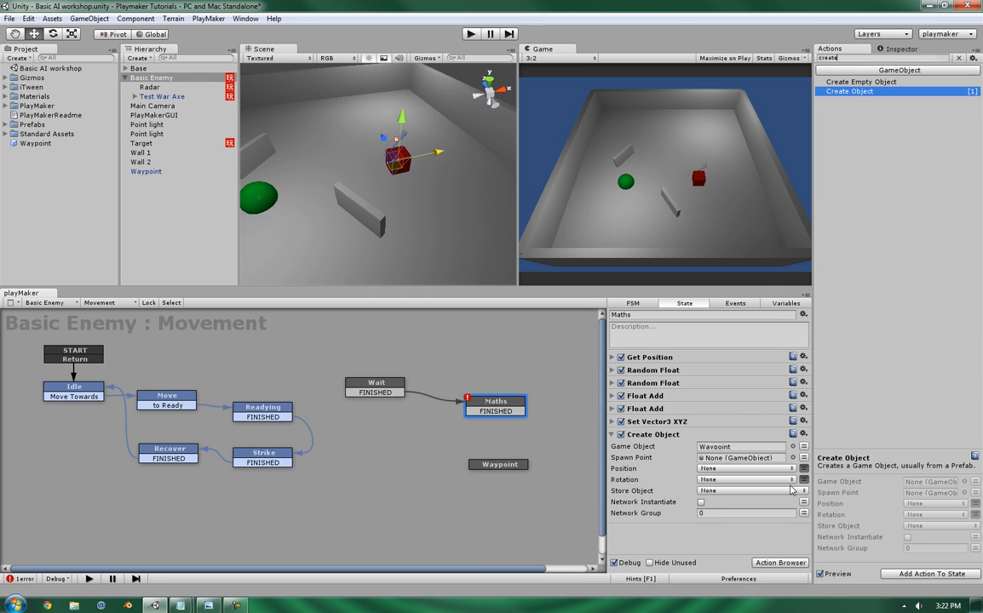
# Step: Set the Create Object action's Position to the Waypoint Position variable
pyautogui.click(745, 469)
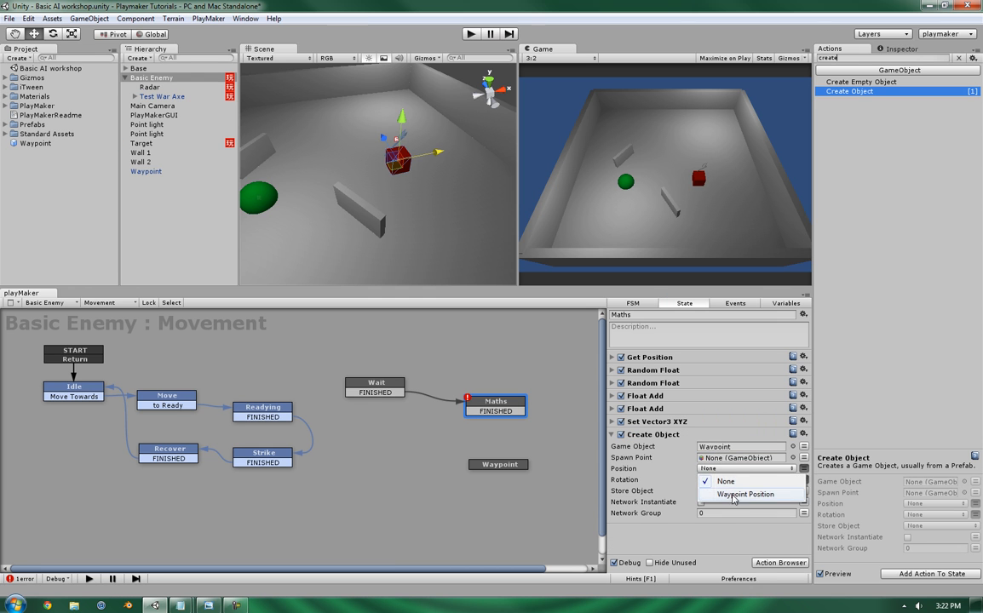
pyautogui.click(745, 494)
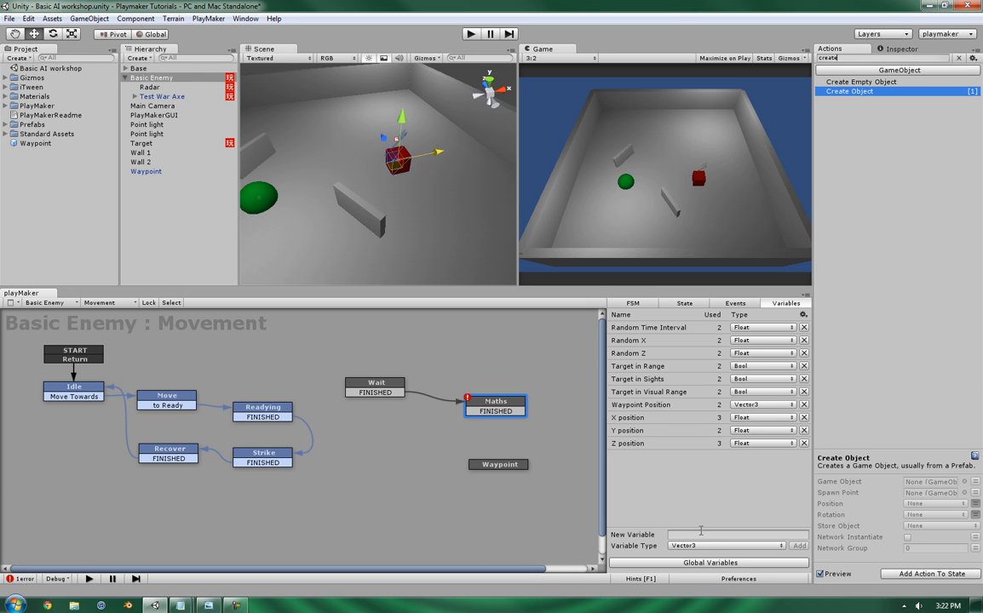
# Step: Create GameObject variable 'Waypoint' and connect Maths' FINISHED to the Waypoint state
pyautogui.write('Waypo')
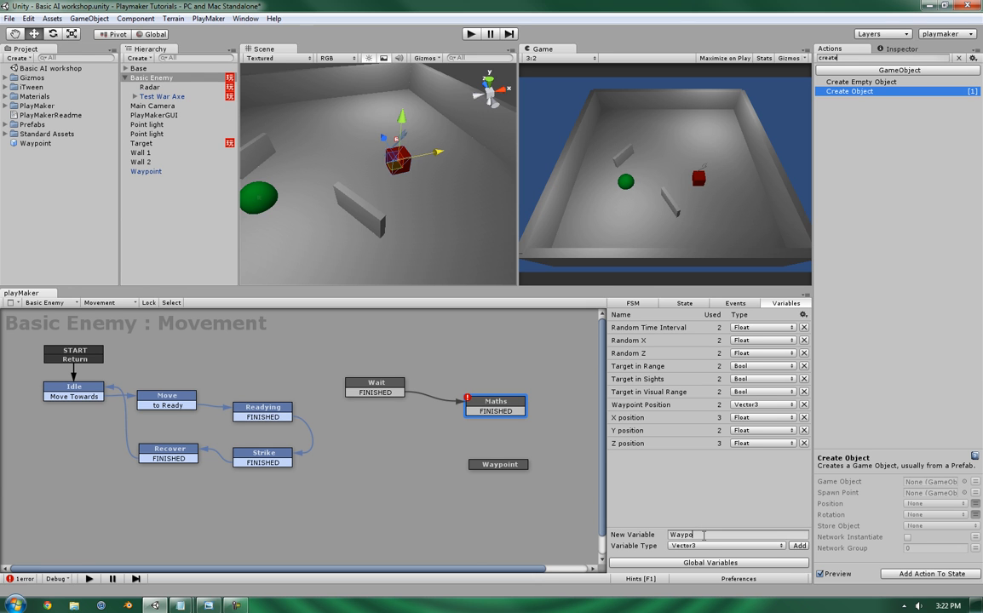
pyautogui.click(729, 545)
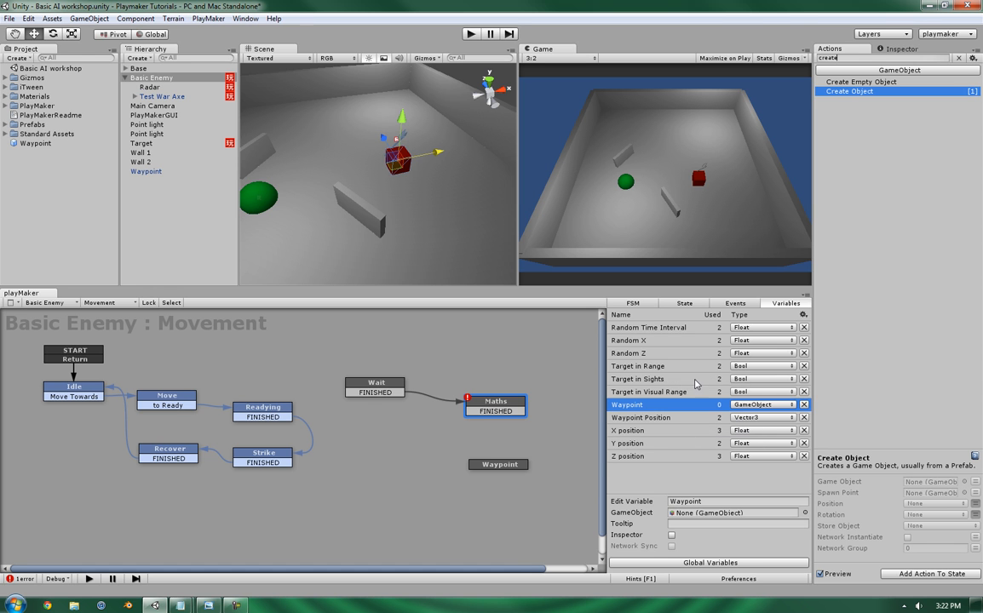
pyautogui.click(683, 303)
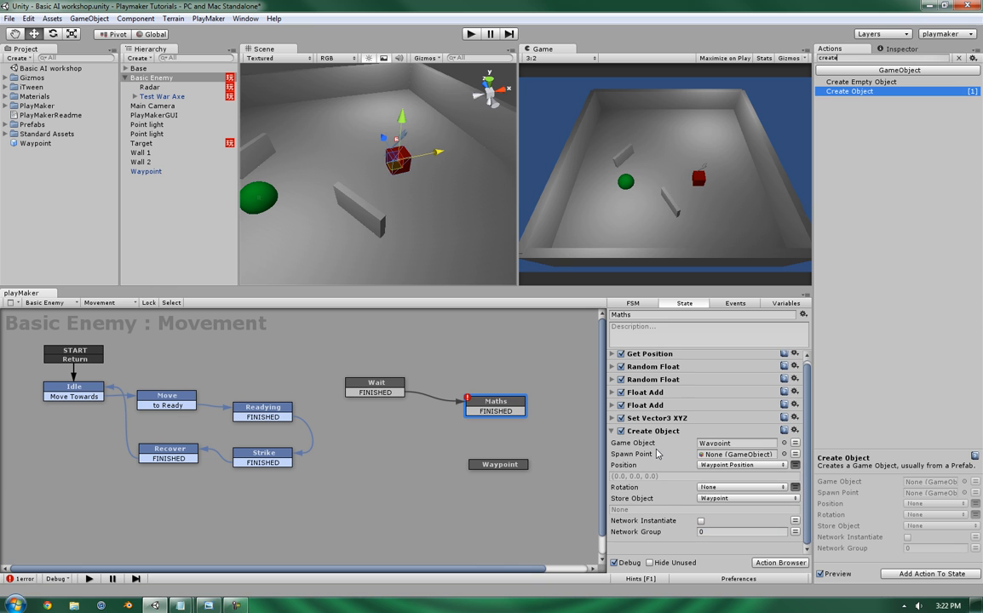
pyautogui.click(499, 464)
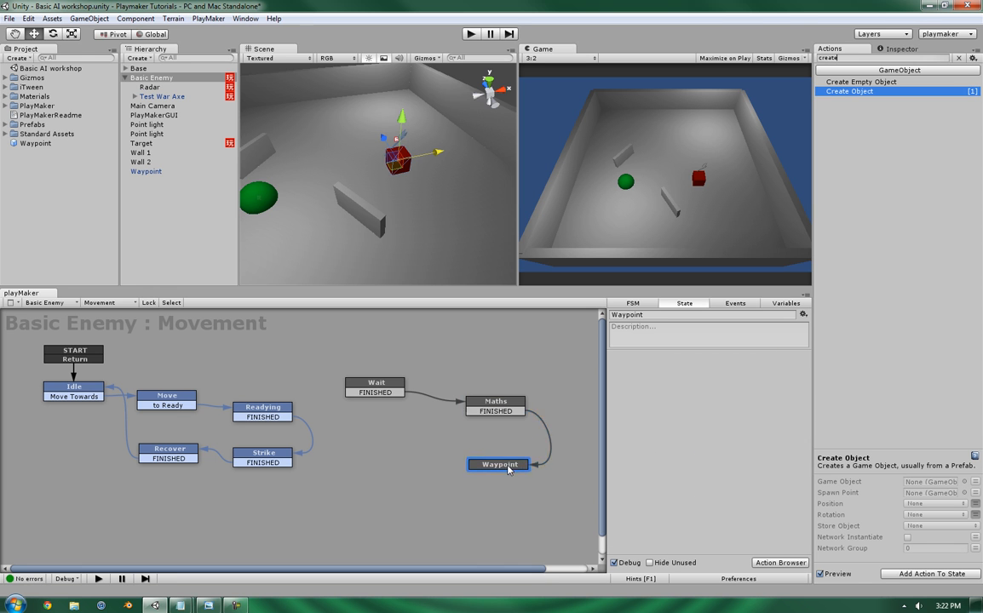
# Step: Copy the Smooth Look At and Move Towards actions into the Waypoint state, renaming it 'Movement'
pyautogui.click(167, 401)
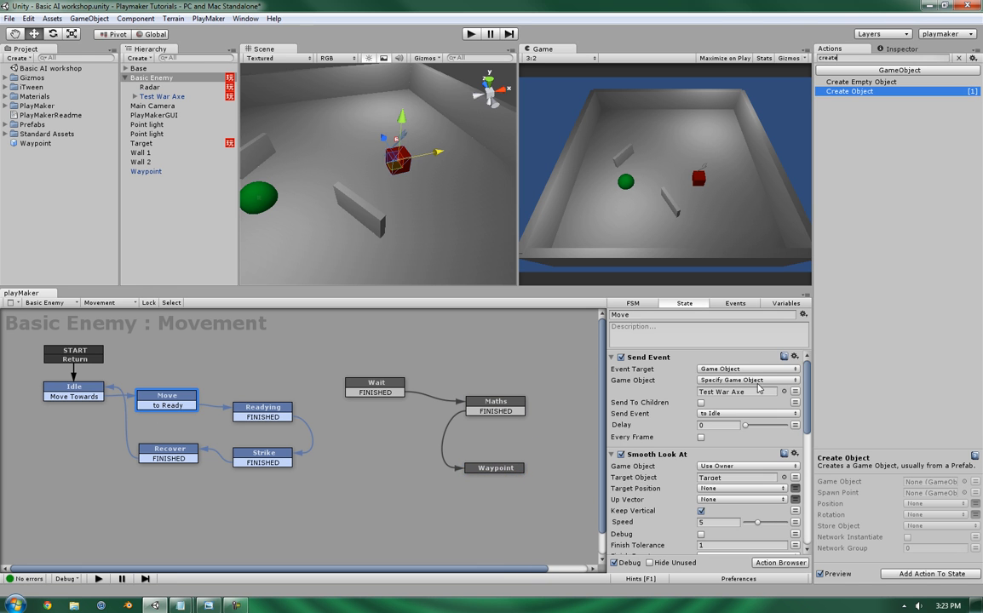
pyautogui.scroll(-3)
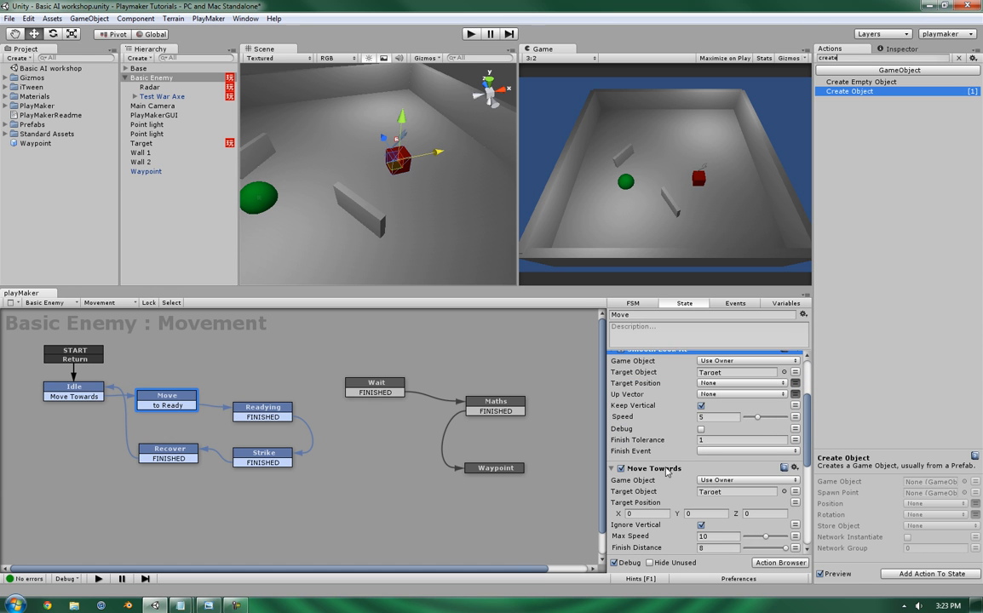
pyautogui.click(653, 469)
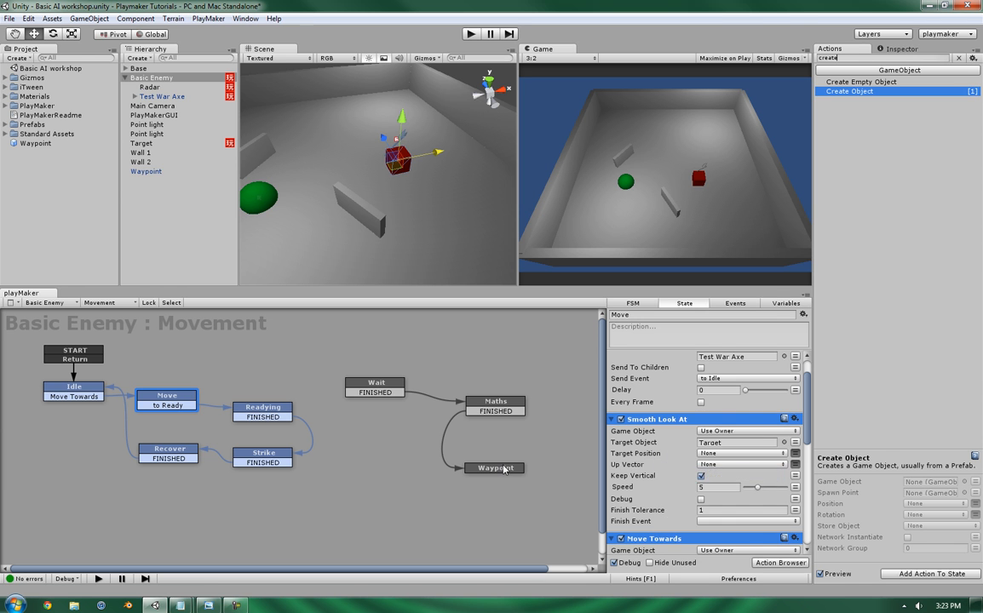
pyautogui.rightClick(495, 467)
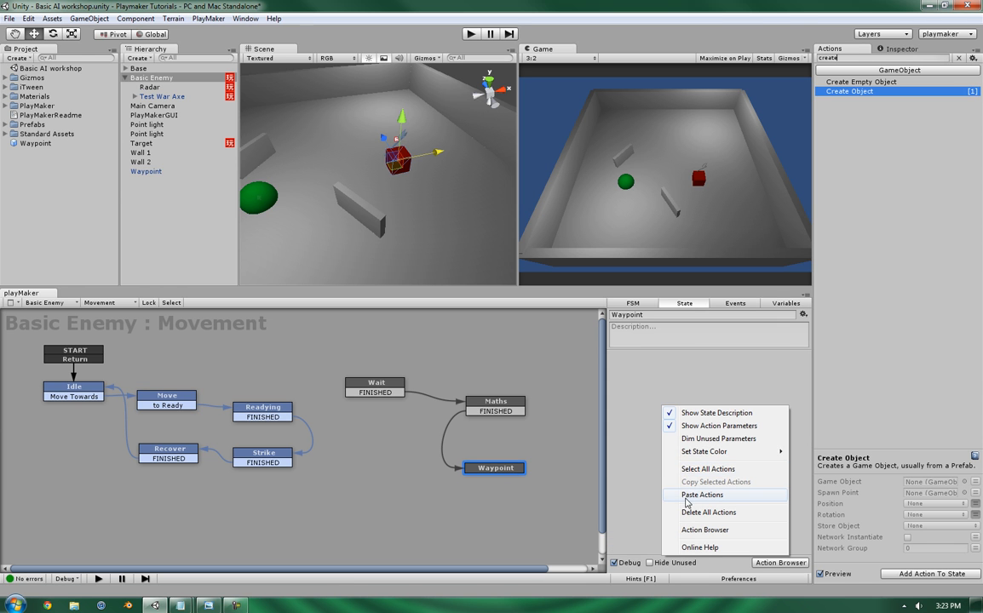
pyautogui.click(701, 494)
pyautogui.write('W')
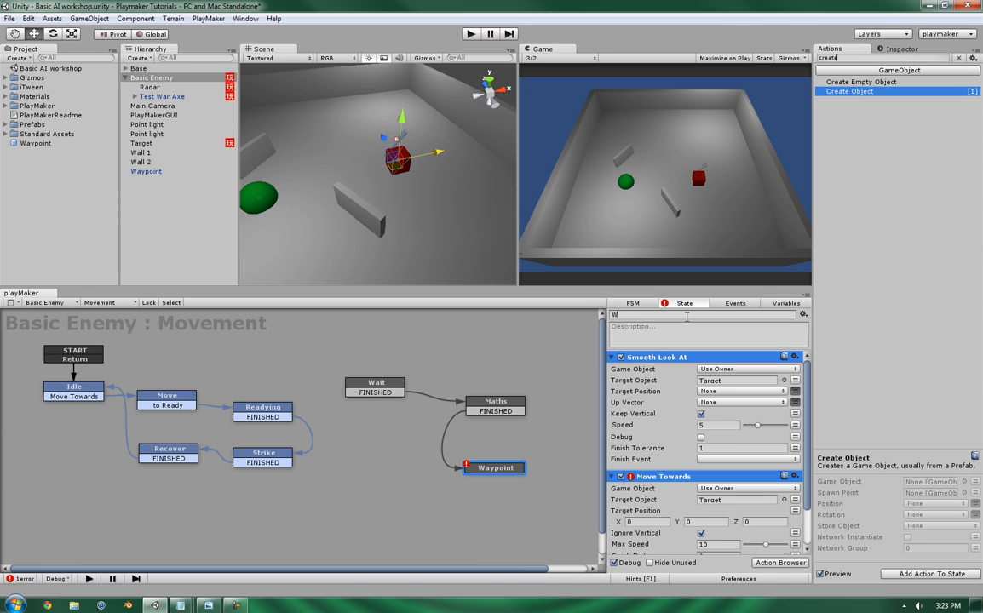
pyautogui.write('Movement')
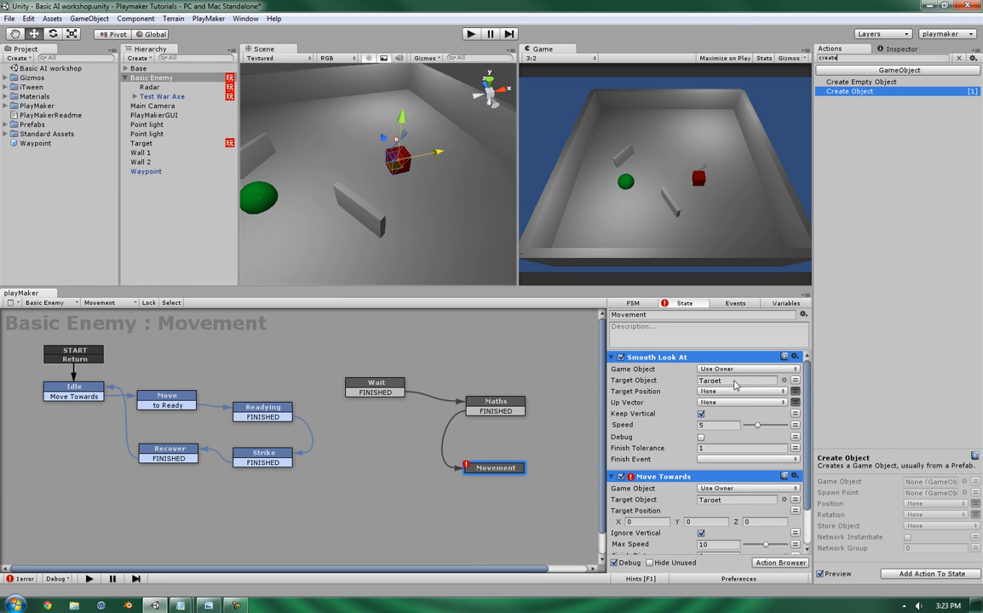
# Step: Aim both actions at the Waypoint variable and set the finish distance to zero
pyautogui.click(737, 379)
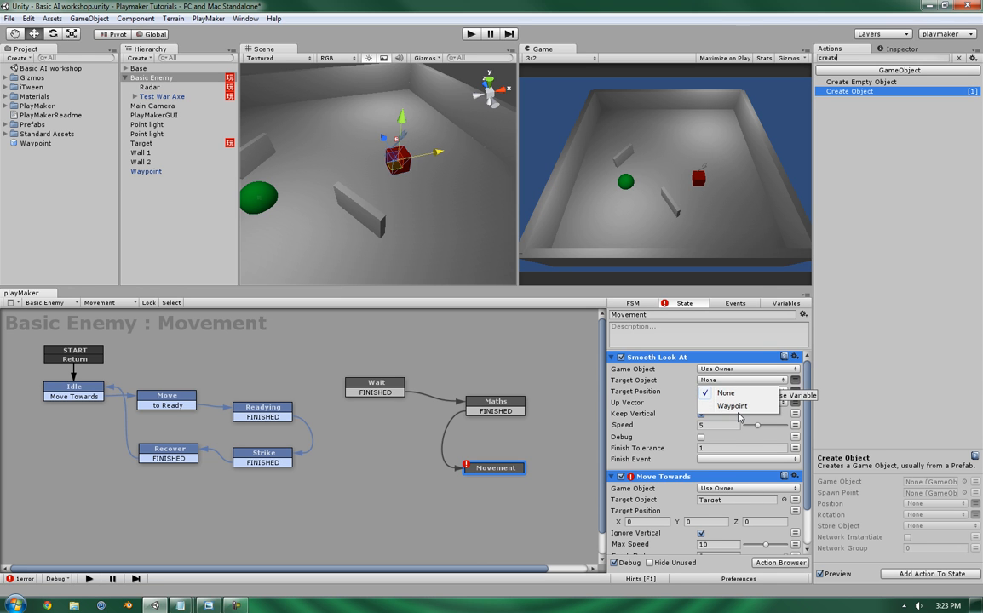
pyautogui.click(733, 406)
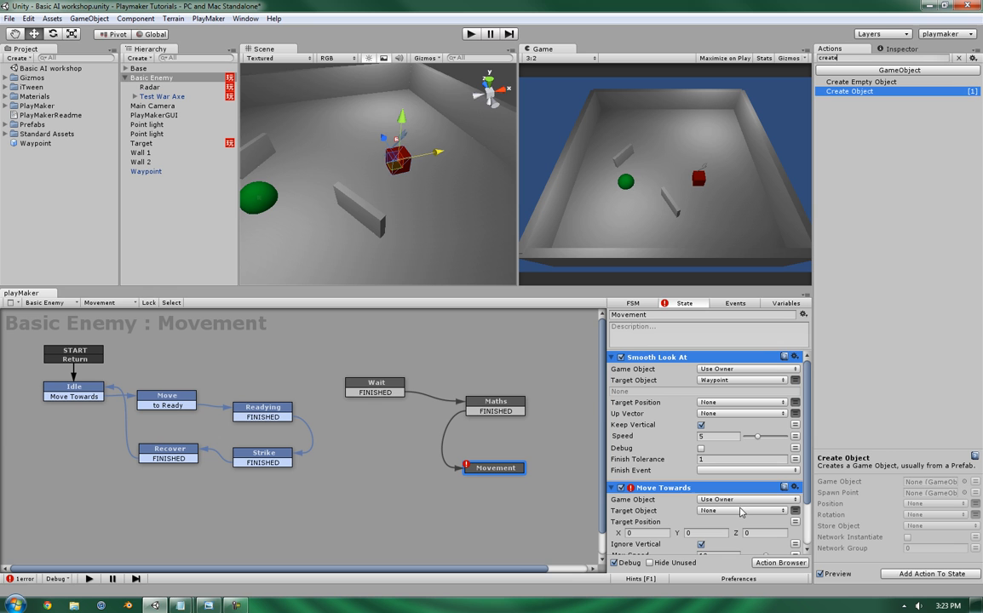
pyautogui.click(741, 510)
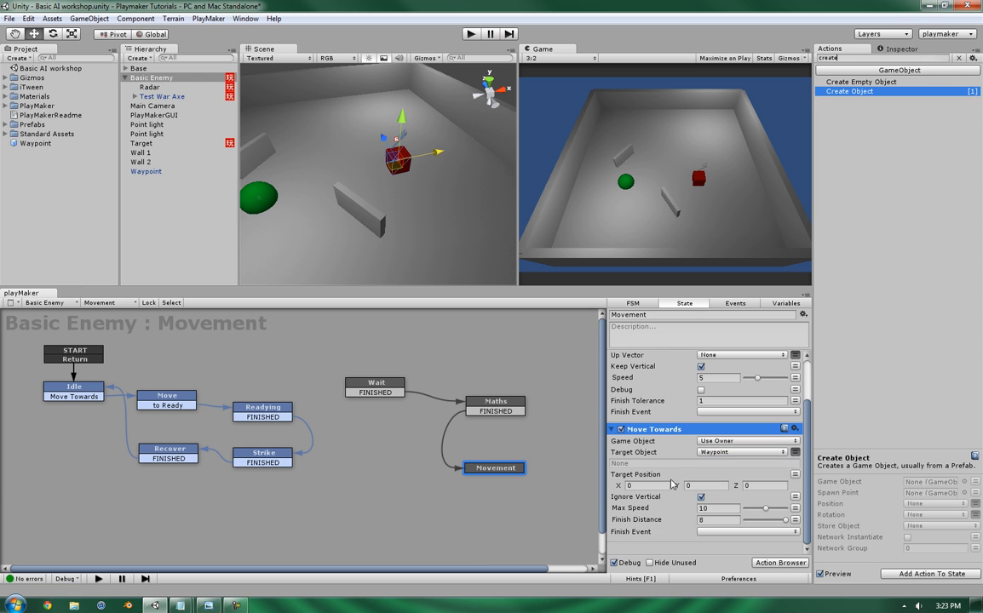
pyautogui.click(717, 519)
pyautogui.write('0')
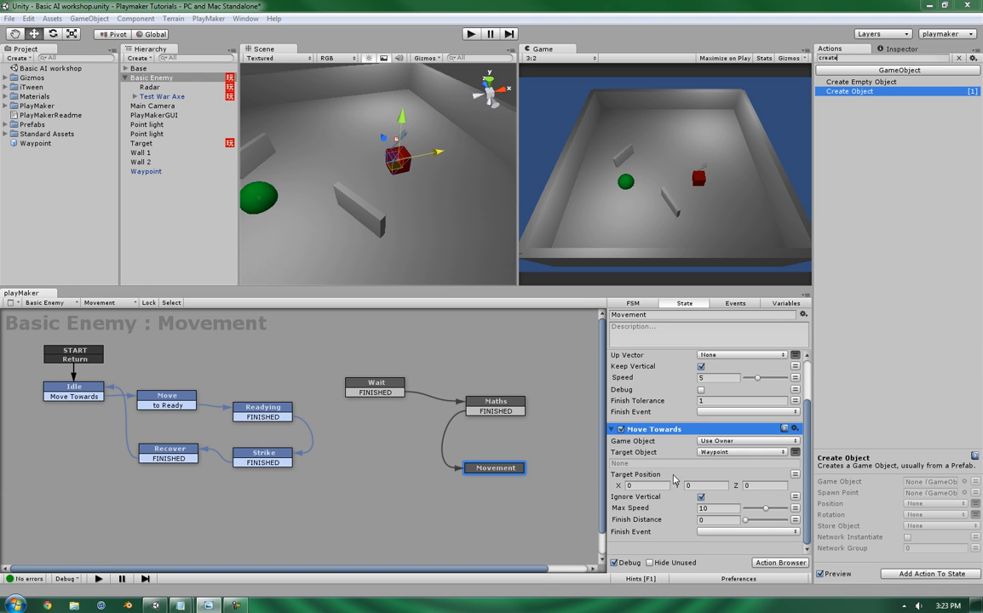
pyautogui.moveTo(670, 449)
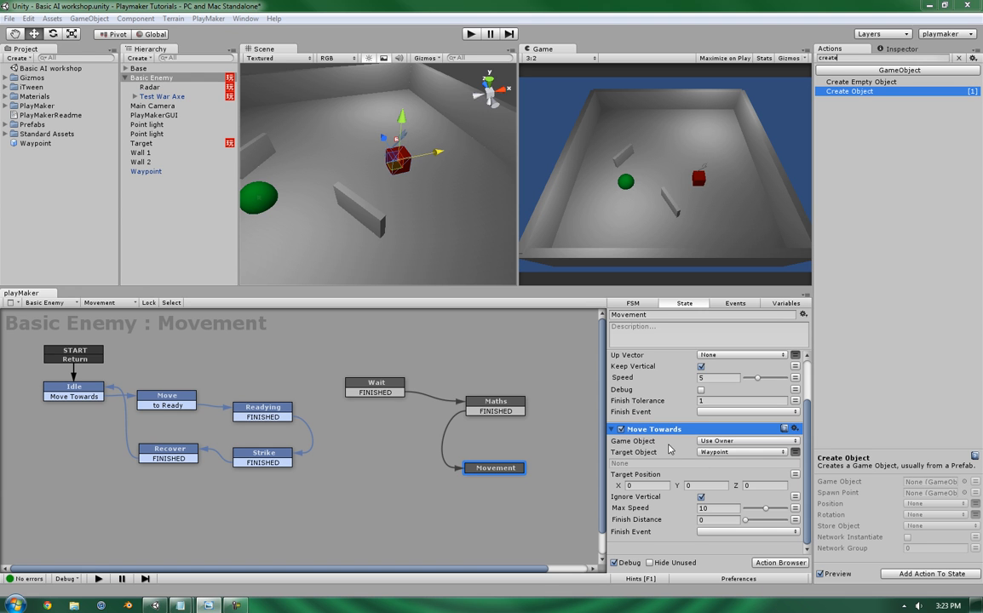
# Step: Add a Wait action to the Movement state
pyautogui.click(495, 401)
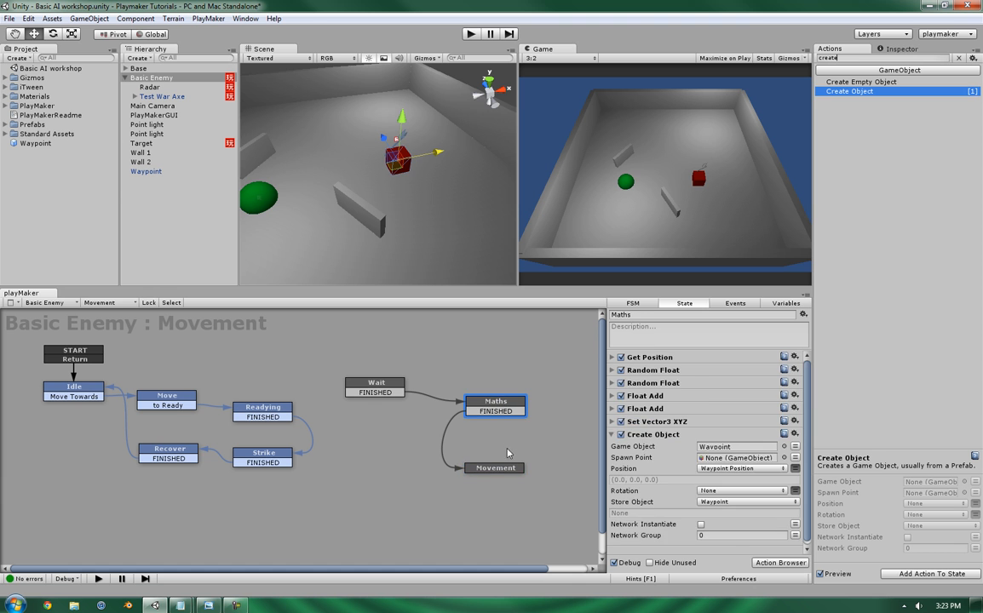
pyautogui.click(495, 467)
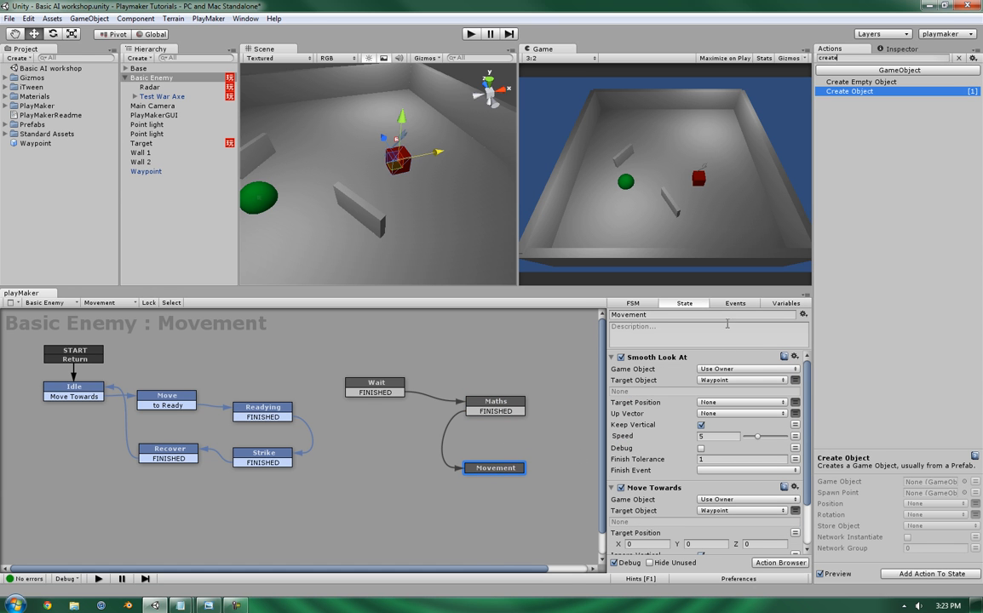
pyautogui.scroll(-3)
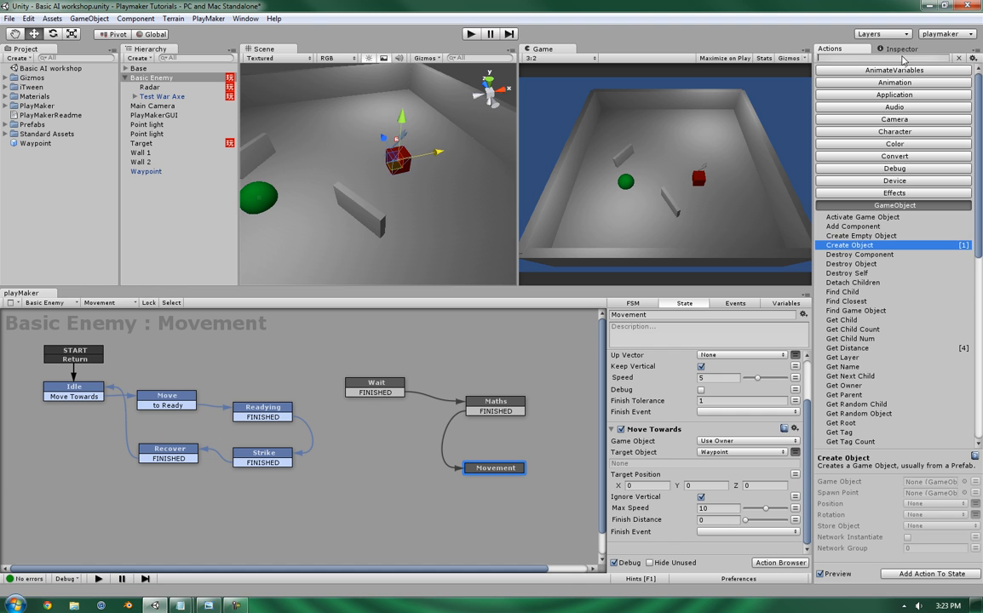
pyautogui.write('wait')
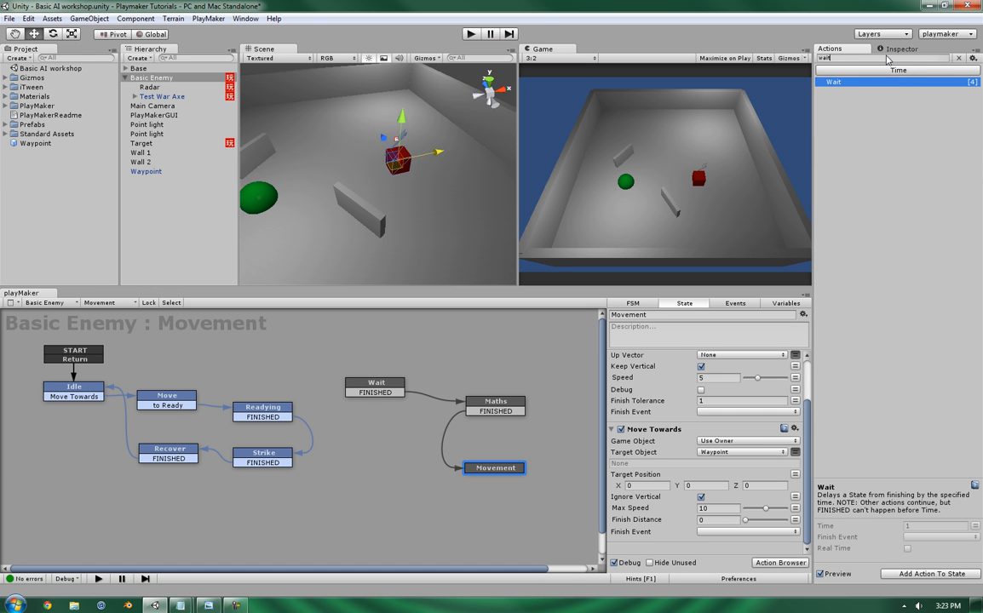
pyautogui.scroll(-3)
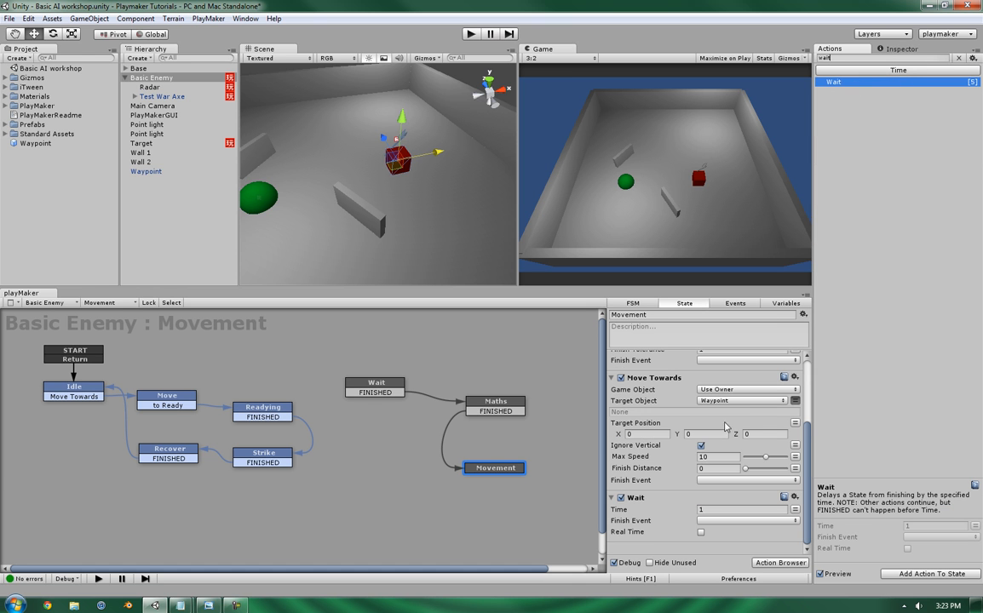
# Step: Give Movement a FINISHED transition and set Wait to send FINISHED after 1.5 seconds
pyautogui.rightClick(495, 468)
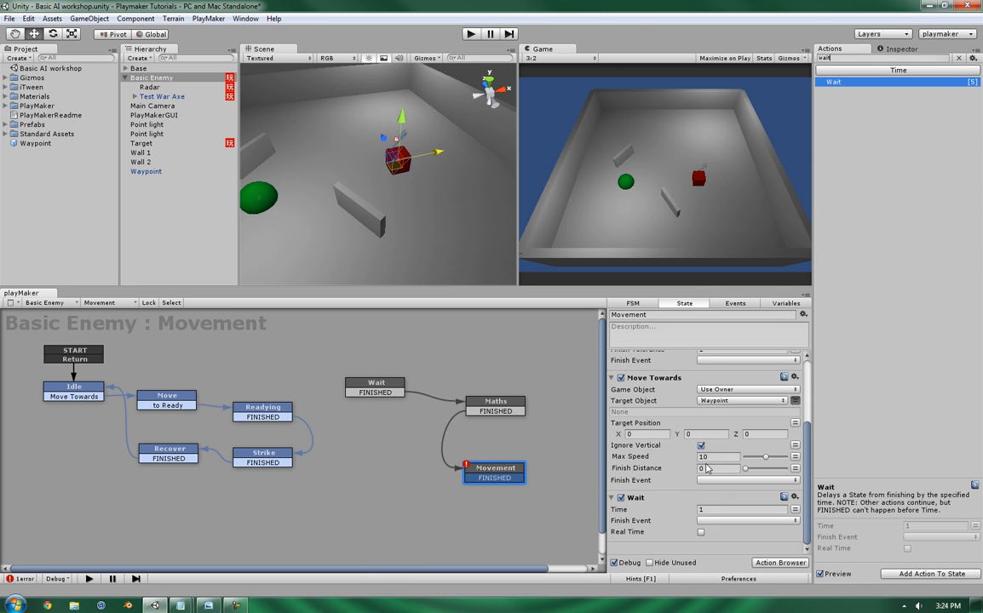
pyautogui.click(745, 520)
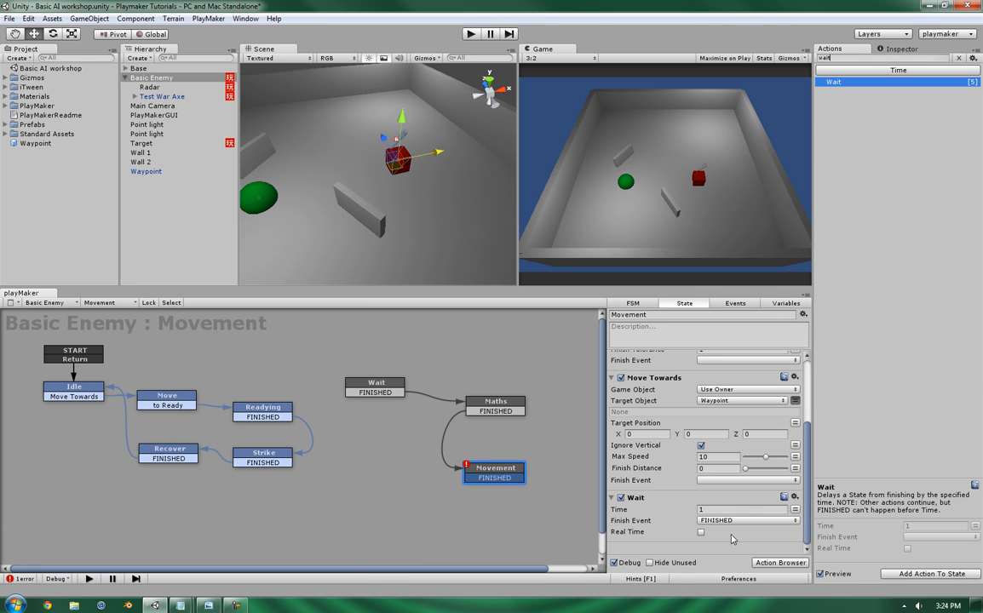
pyautogui.click(741, 509)
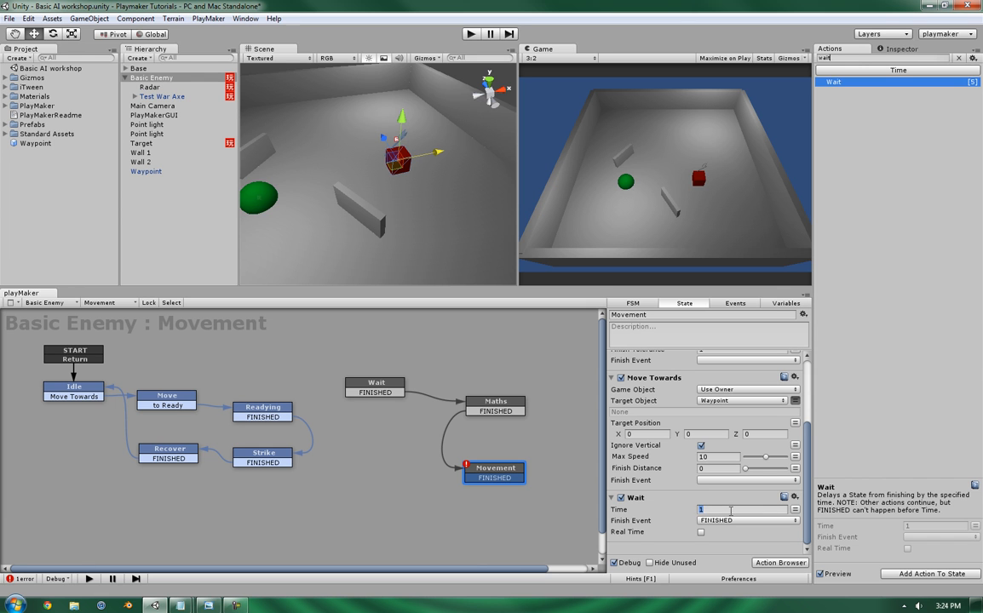
pyautogui.write('1.5')
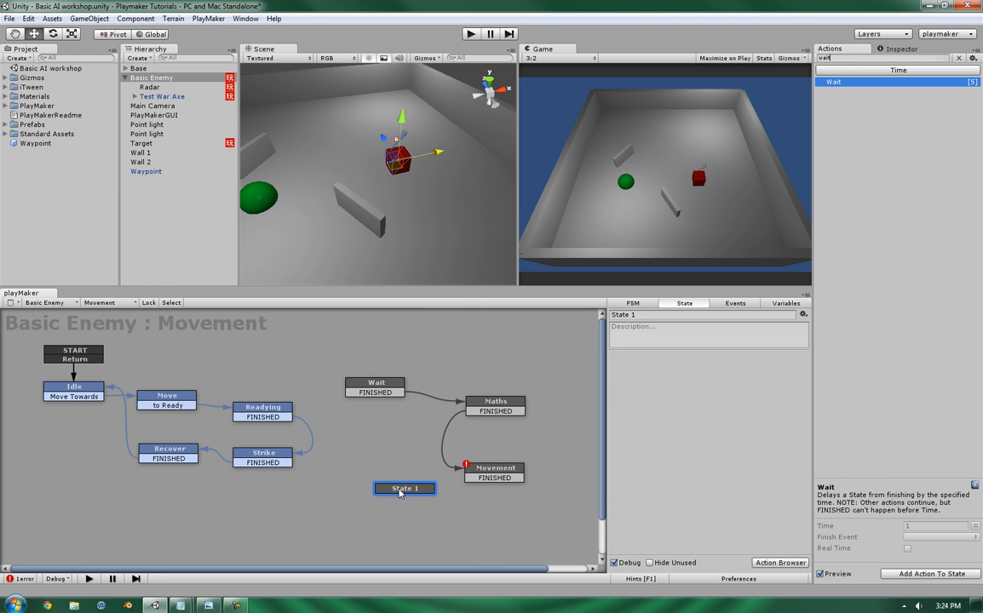
# Step: Link Movement to a new 'Clean Up' state with Destroy Object and a FINISHED transition
pyautogui.moveTo(404, 488); pyautogui.dragTo(381, 494)
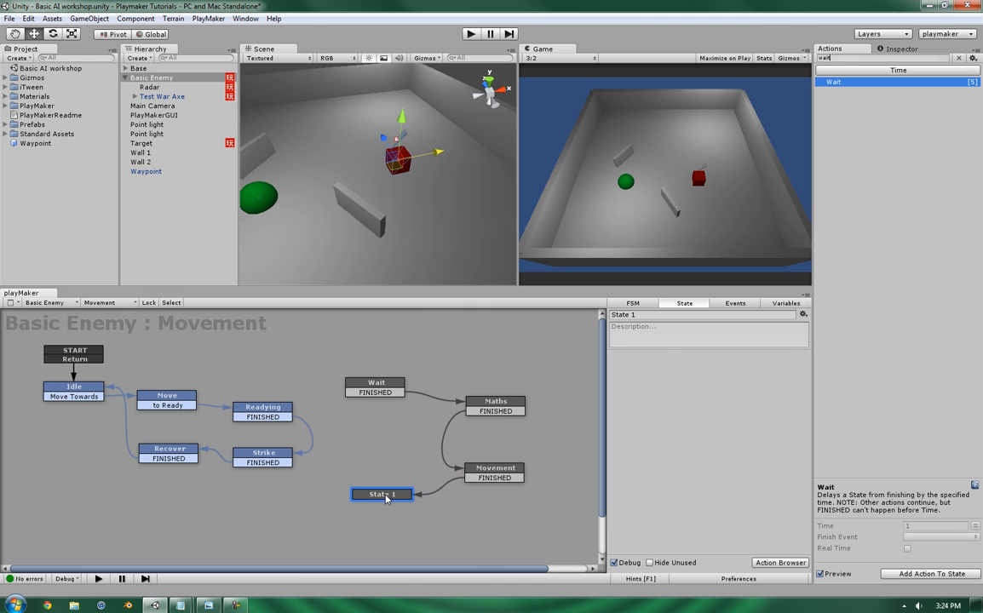
pyautogui.doubleClick(381, 494)
pyautogui.write('Clean Up')
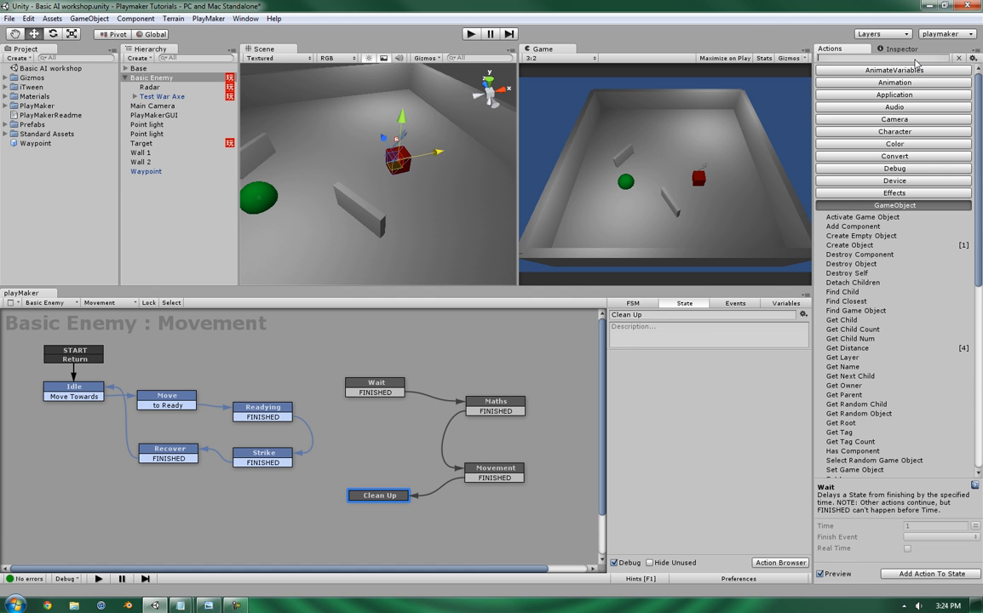
pyautogui.write('destroy')
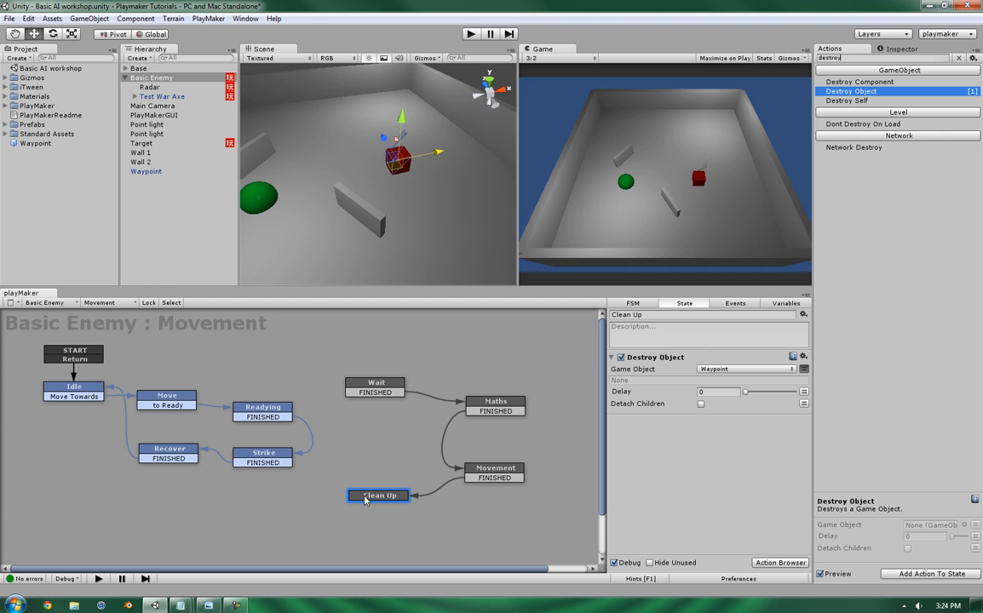
pyautogui.rightClick(378, 494)
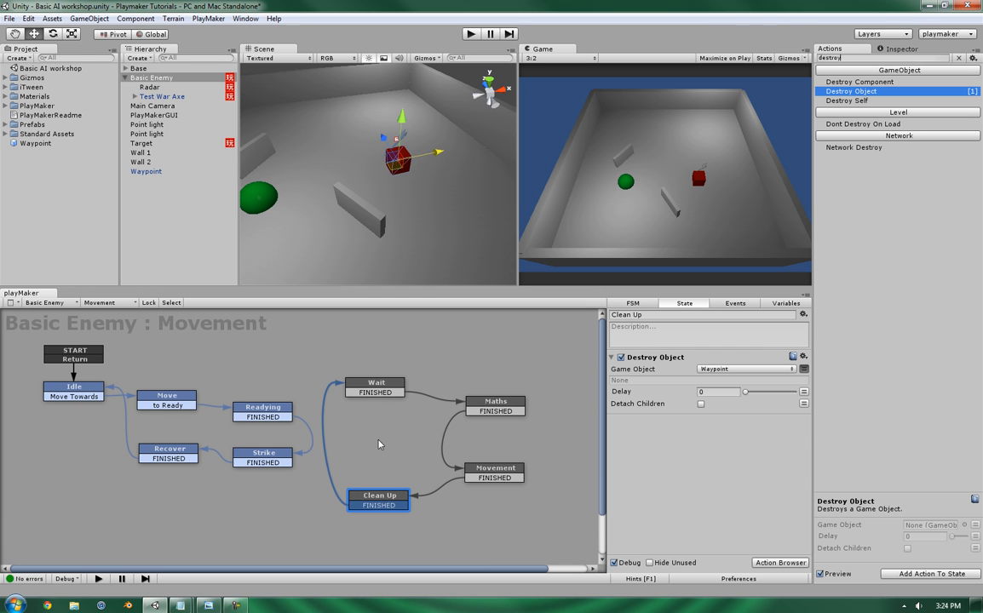
# Step: Set Wait as the start state, play the scene, and review Wait's random delay
pyautogui.click(375, 382)
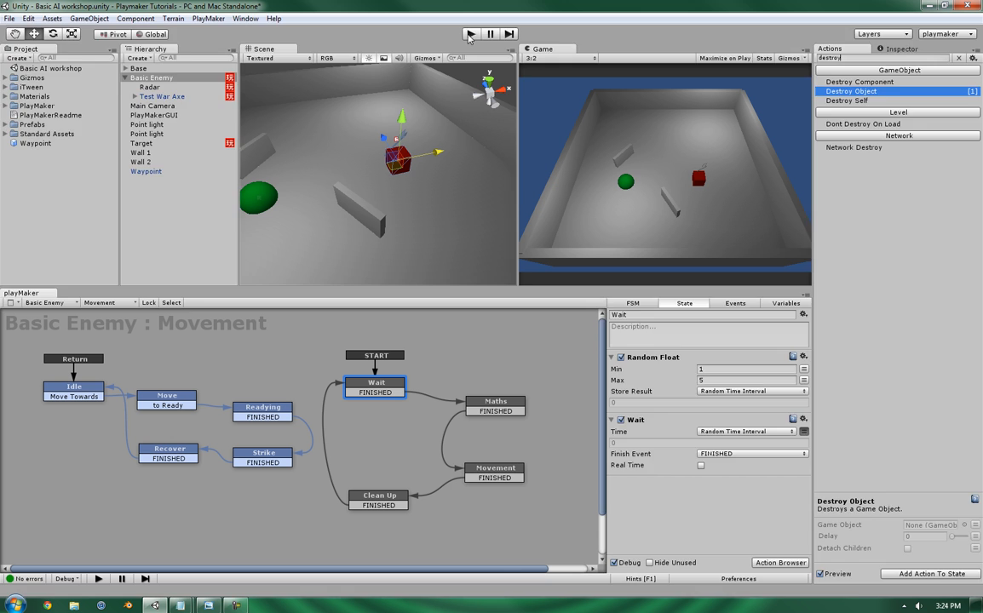
pyautogui.click(470, 33)
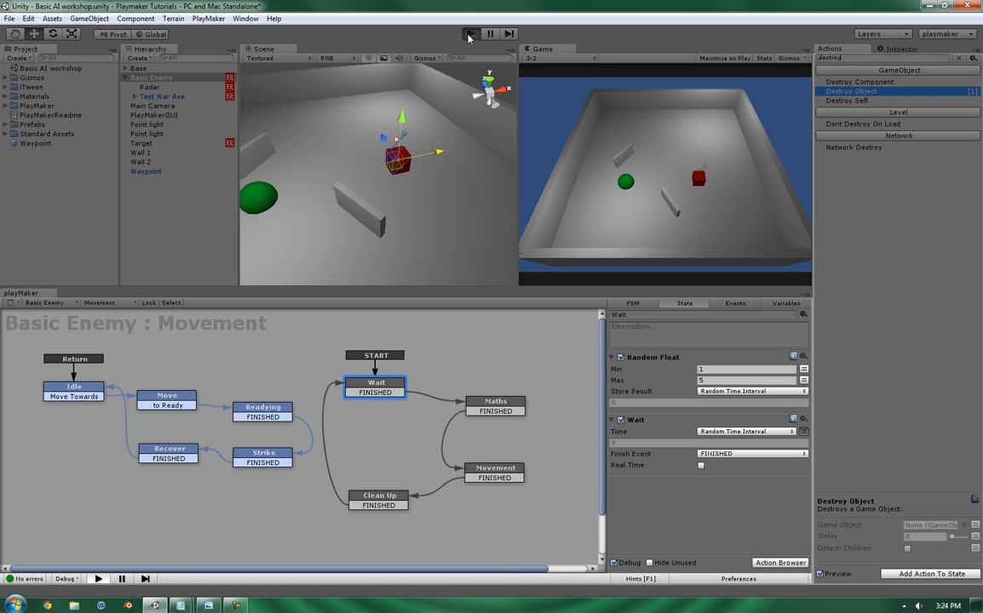
pyautogui.click(471, 33)
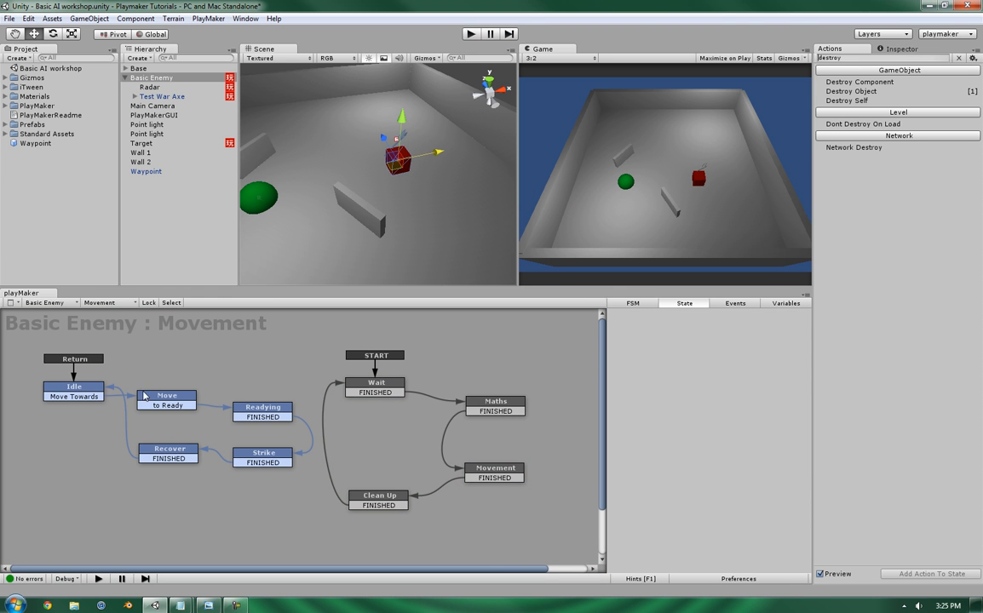
pyautogui.moveTo(321, 394)
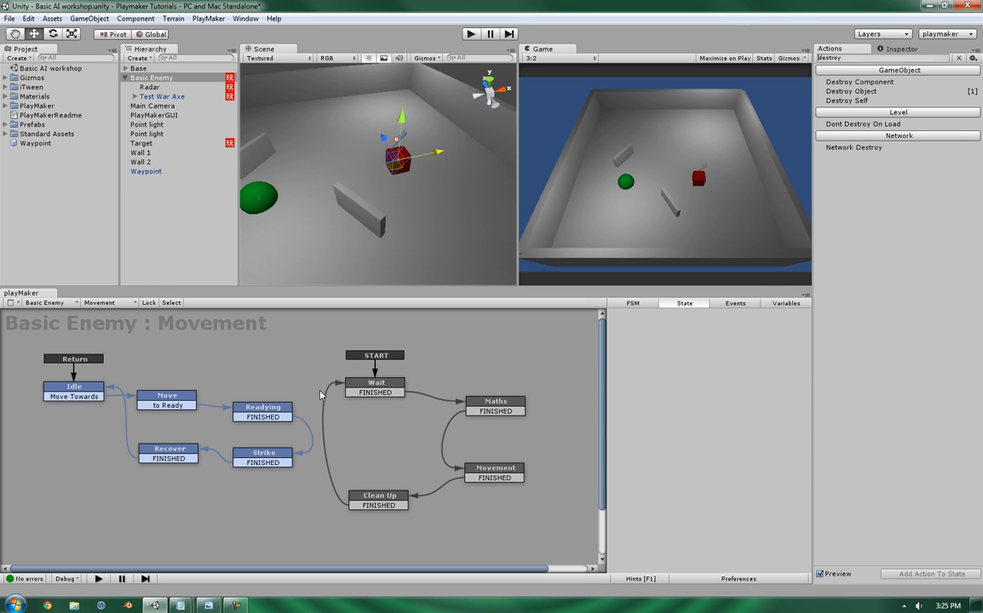
pyautogui.click(375, 386)
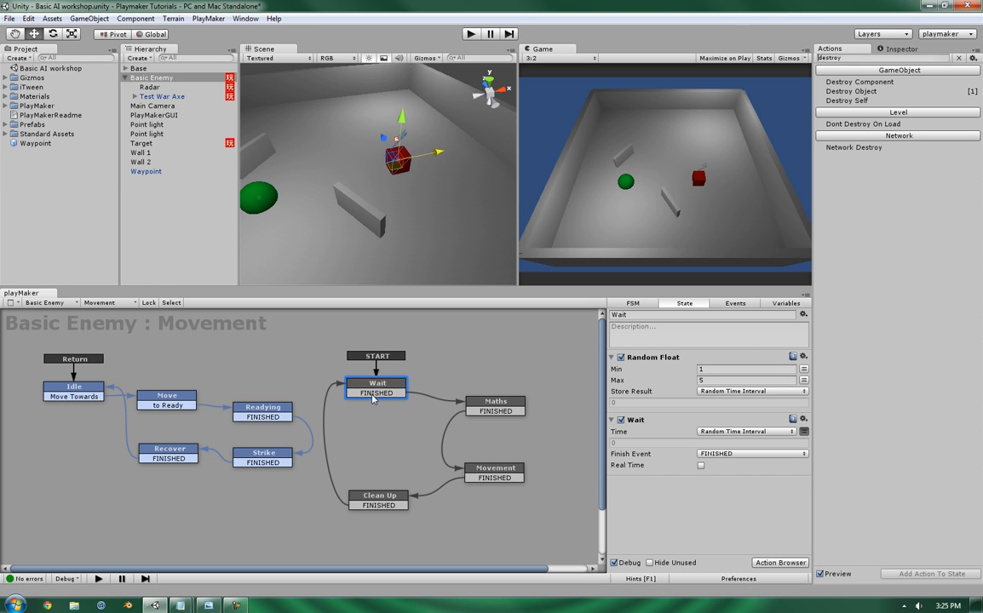
pyautogui.moveTo(379, 383)
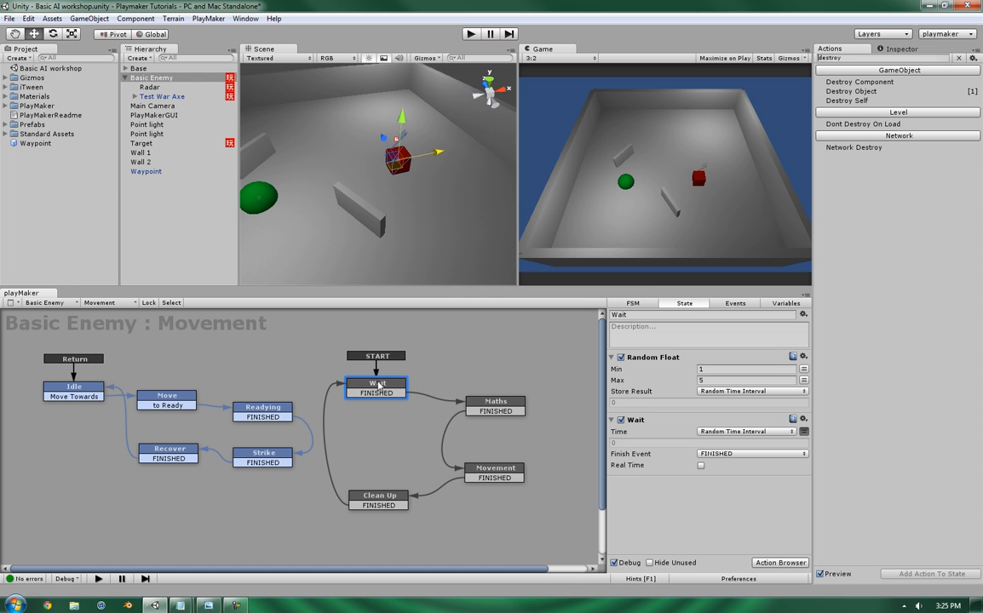